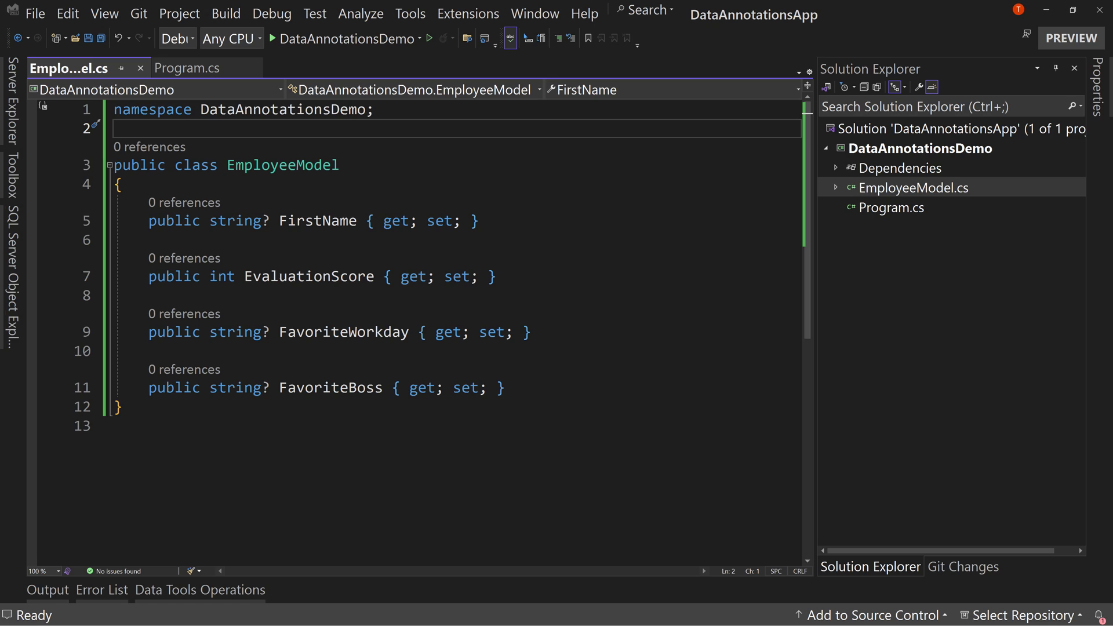
mouse_move(401, 117)
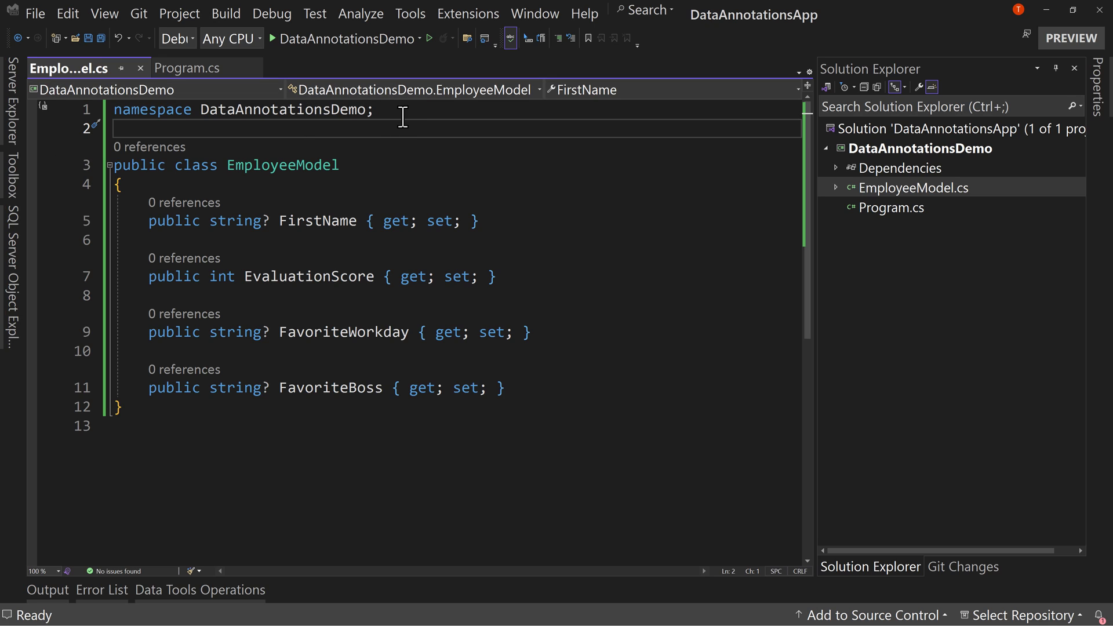
mouse_move(317, 137)
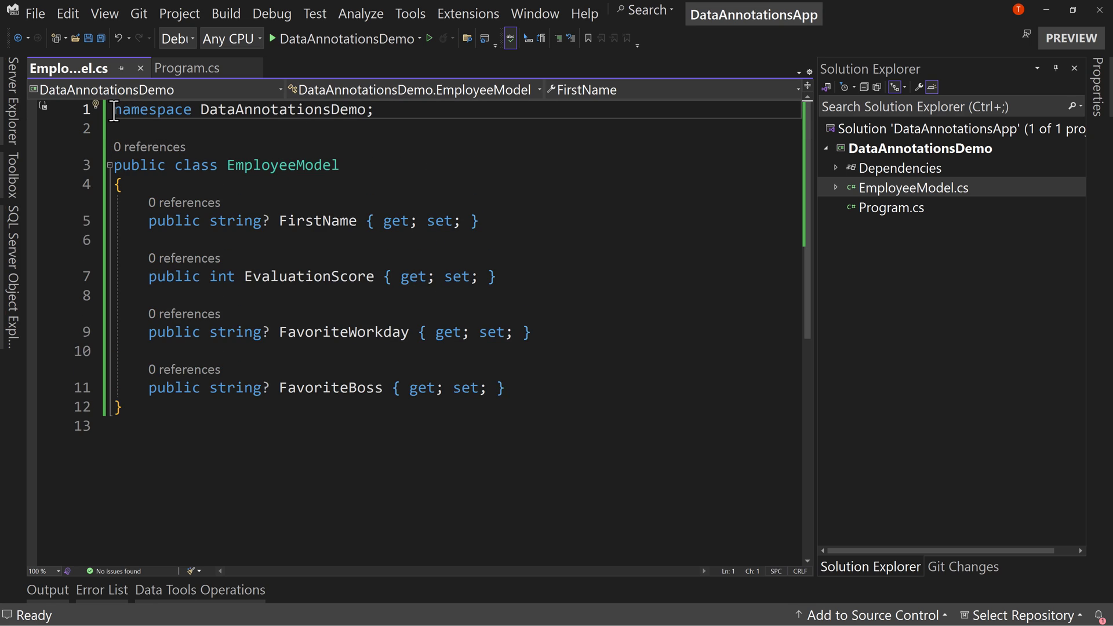
Step: Add 'using System.ComponentModel.DataAnnotations;' above the namespace in EmployeeModel.cs
key(Enter)
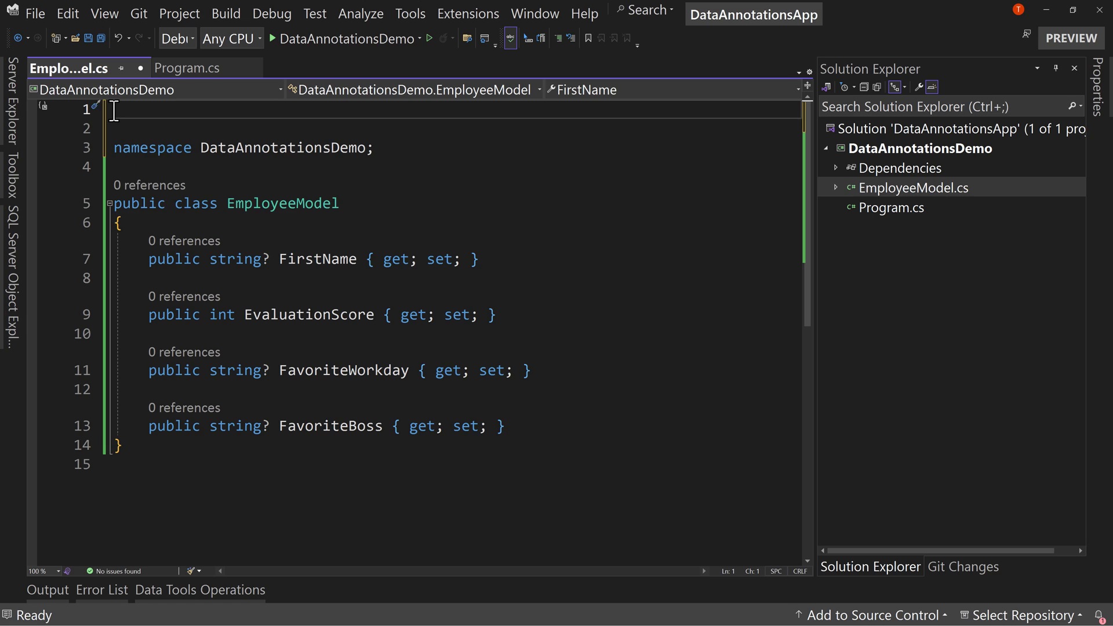
text(using)
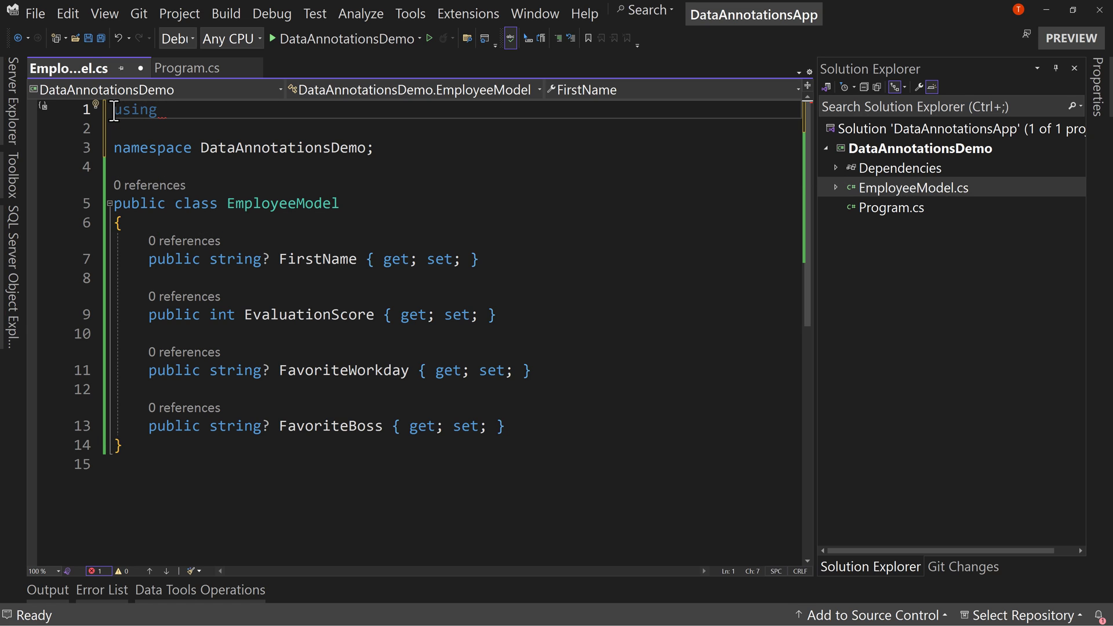
text(System.ComponentModel.DataAnnotations)
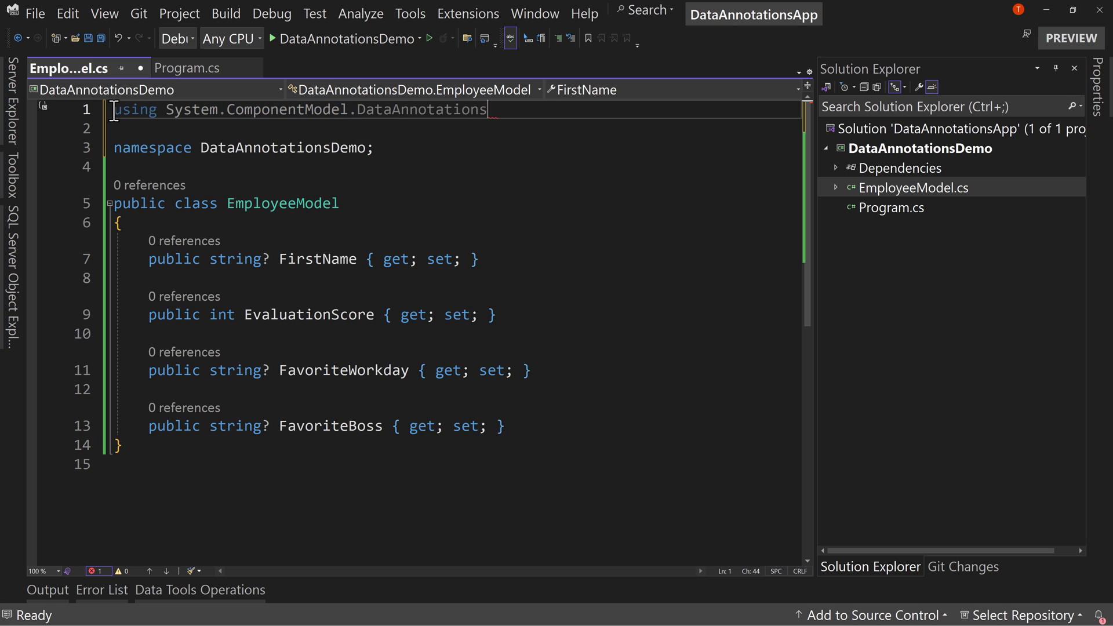
text(;)
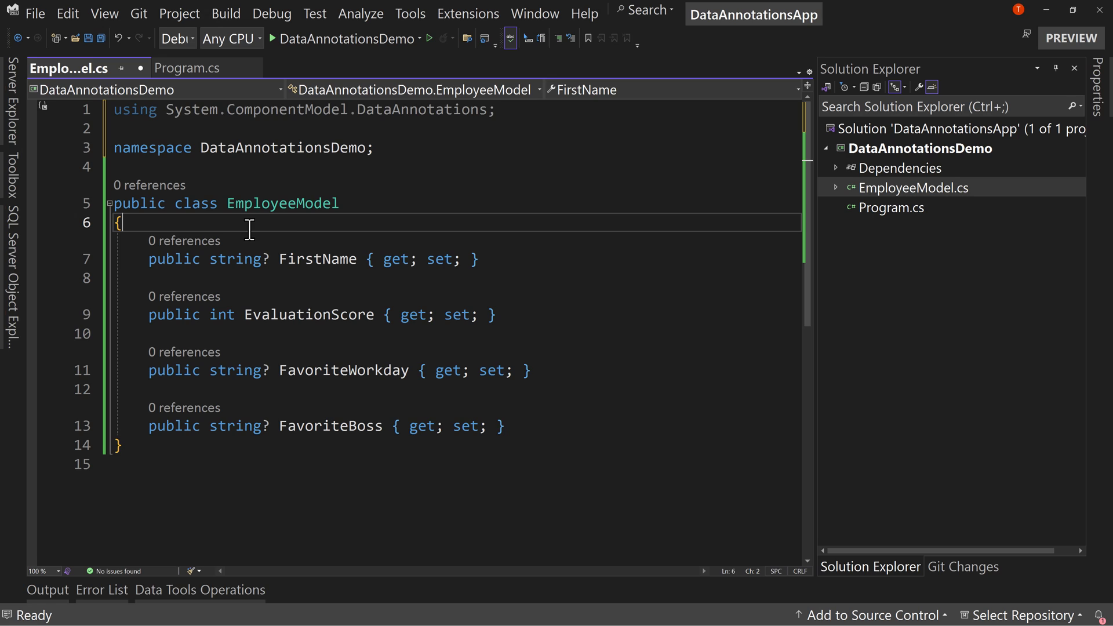
Step: Type [Required] above FirstName, then select Required to replace it with Length()
text([Required])
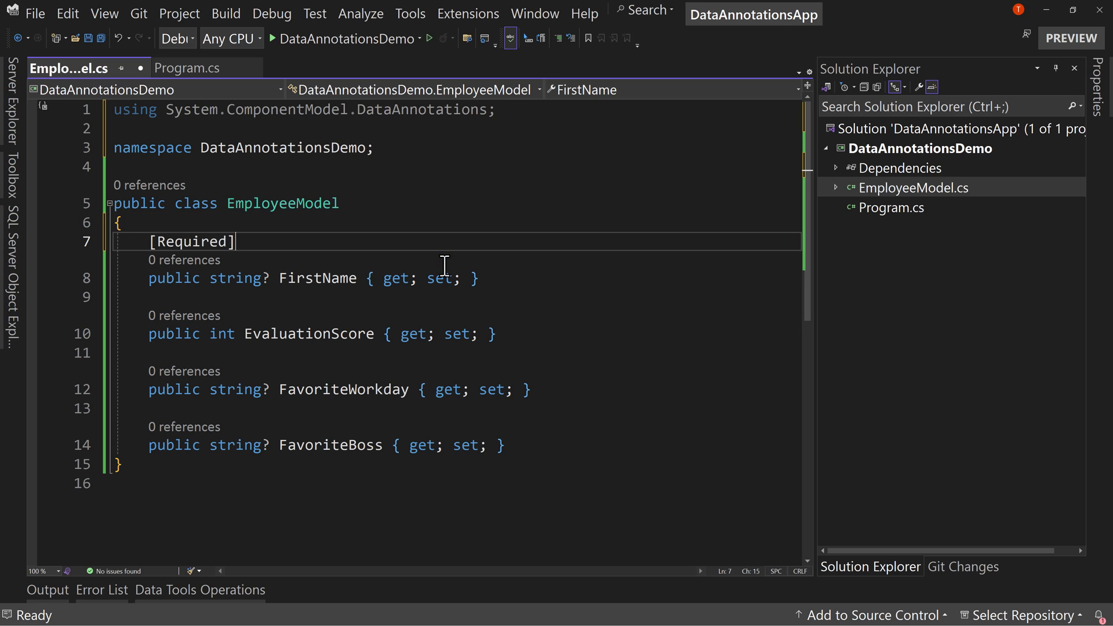
double_click(190, 241)
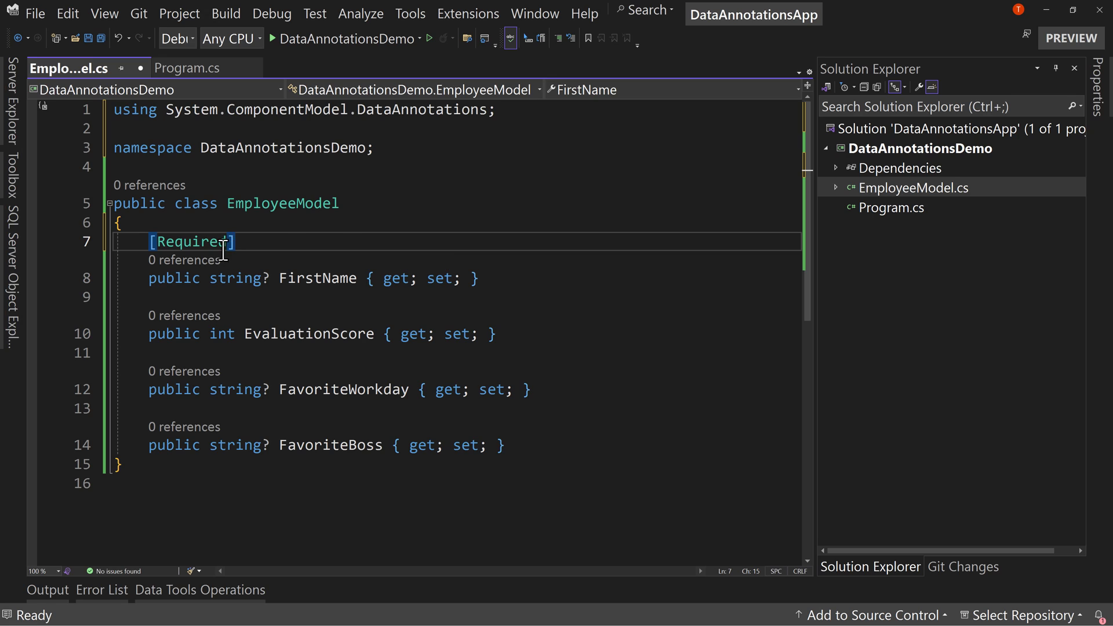
double_click(192, 241)
text([Length()
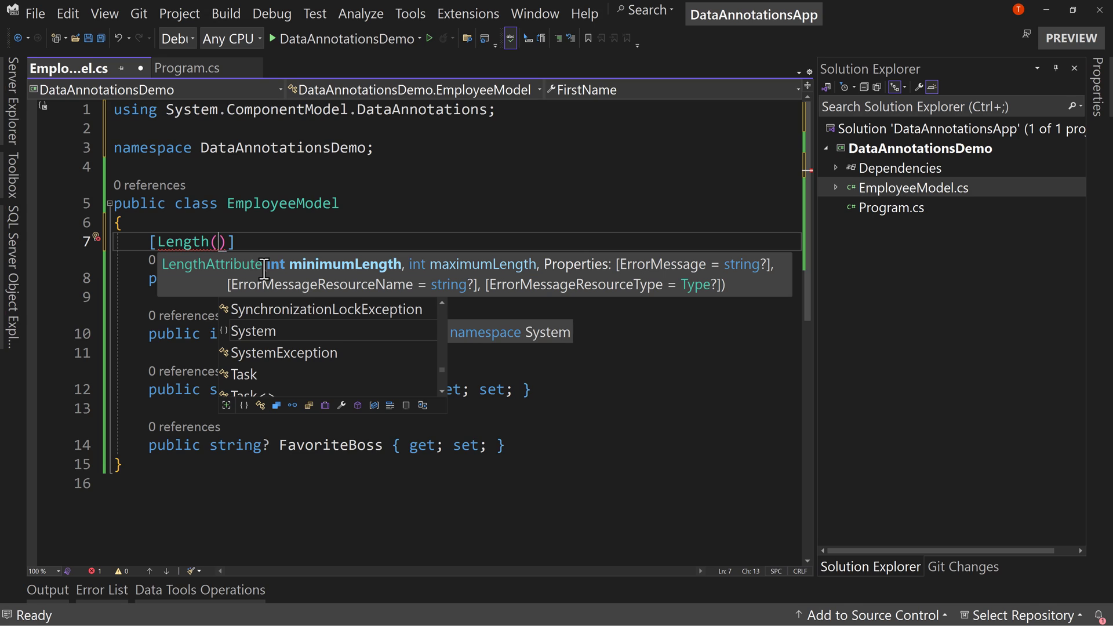
Step: Fill FirstName's Length attribute with 5,25 and add a new line below
text(5,2)
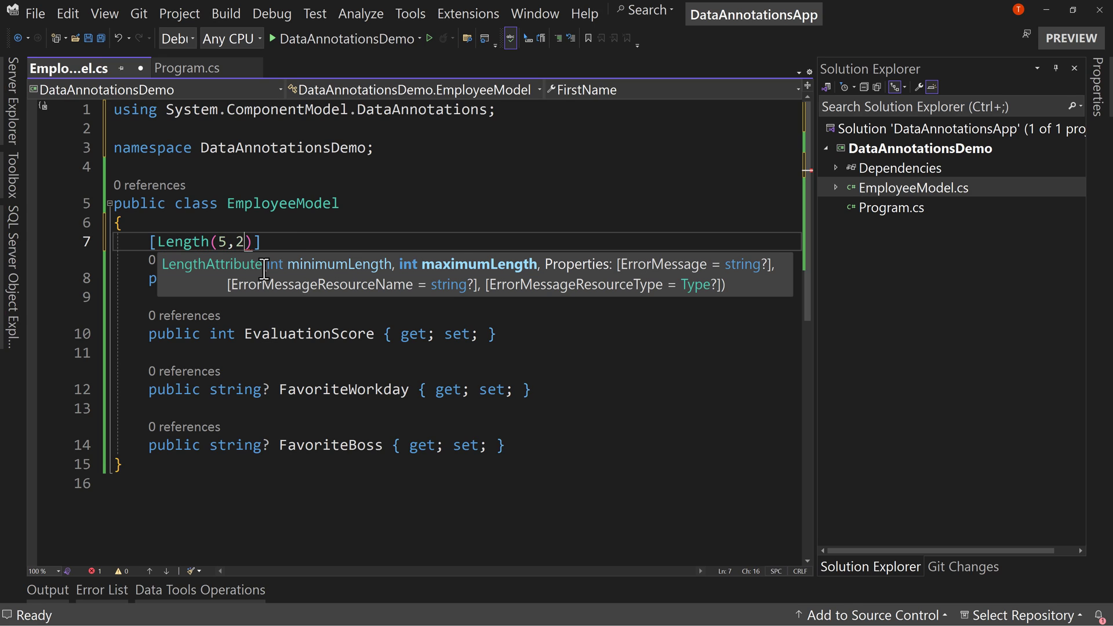
text(5)
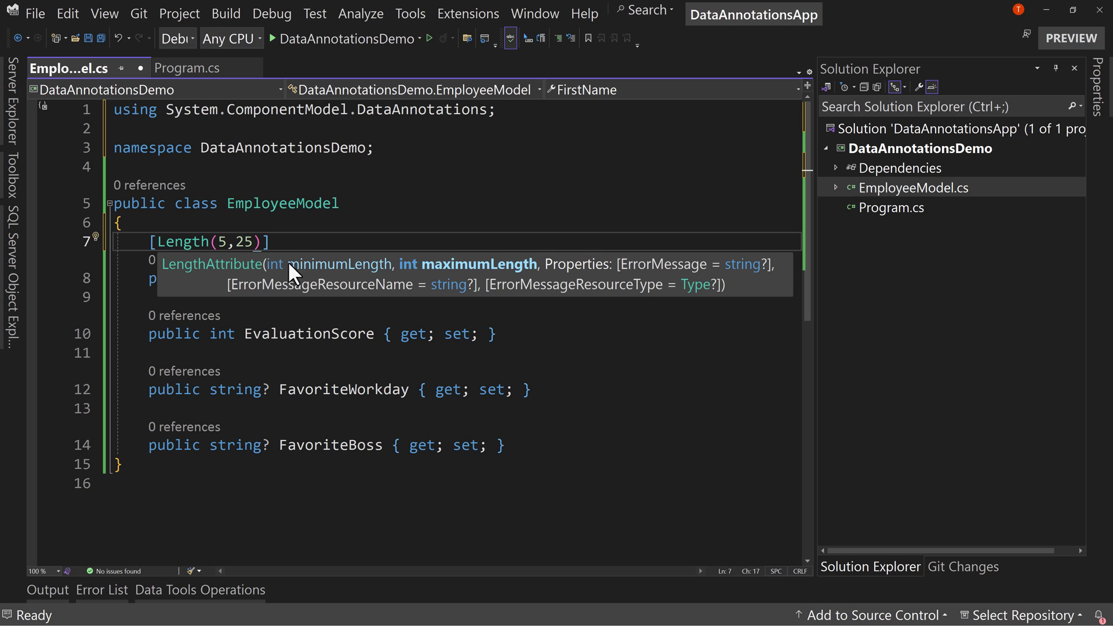
mouse_move(482, 275)
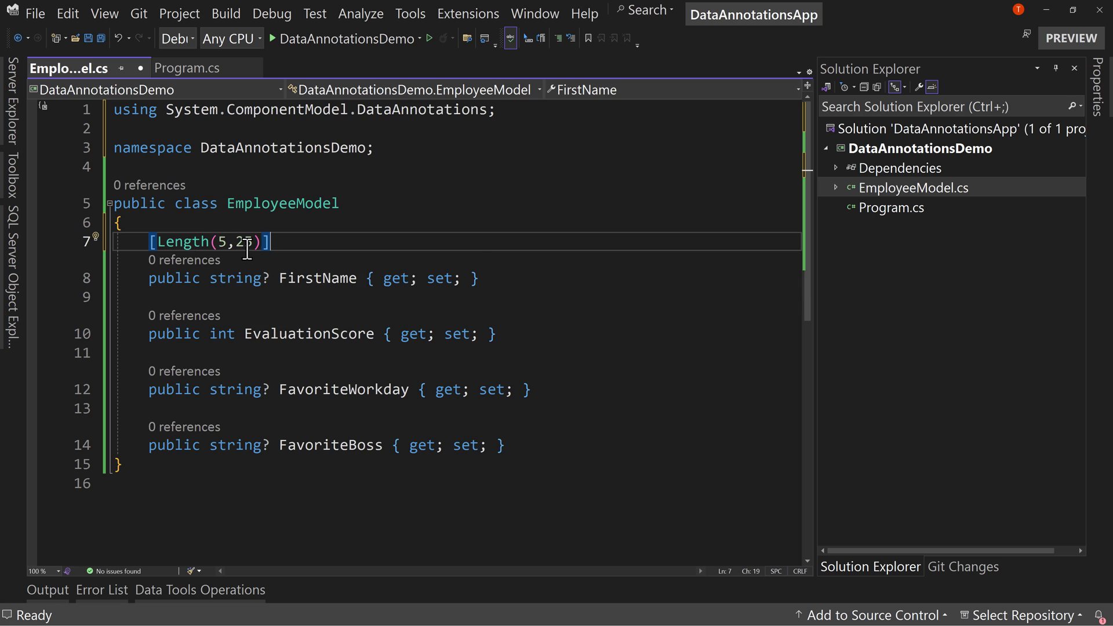
text(5)
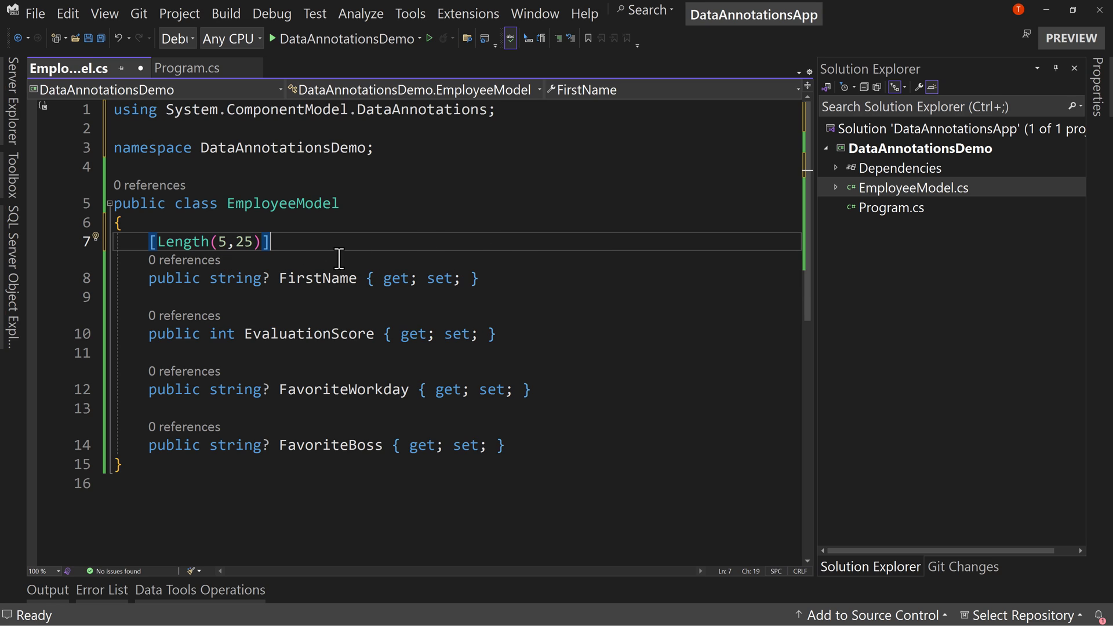
mouse_move(301, 250)
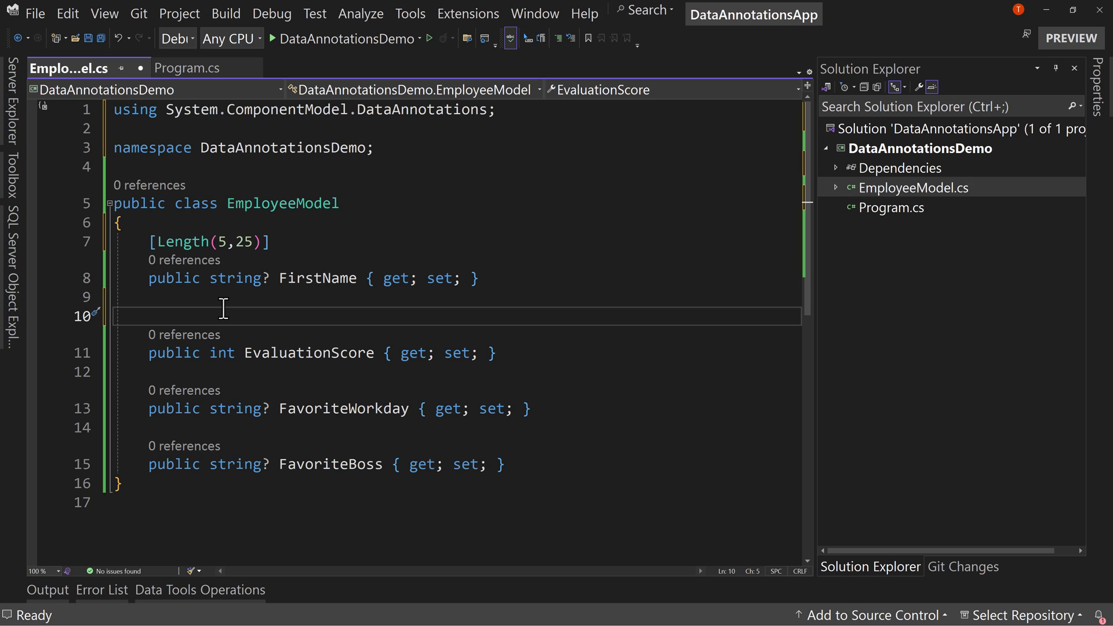
Step: Type [Range(1, 5)] above the EvaluationScore property
text([])
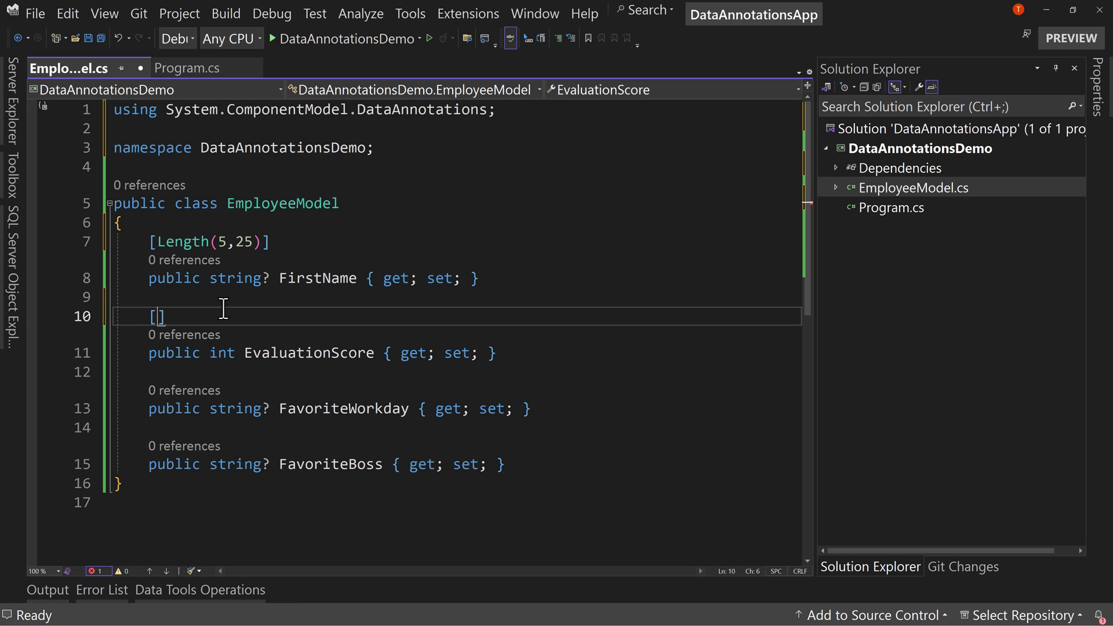
text(Range(1)
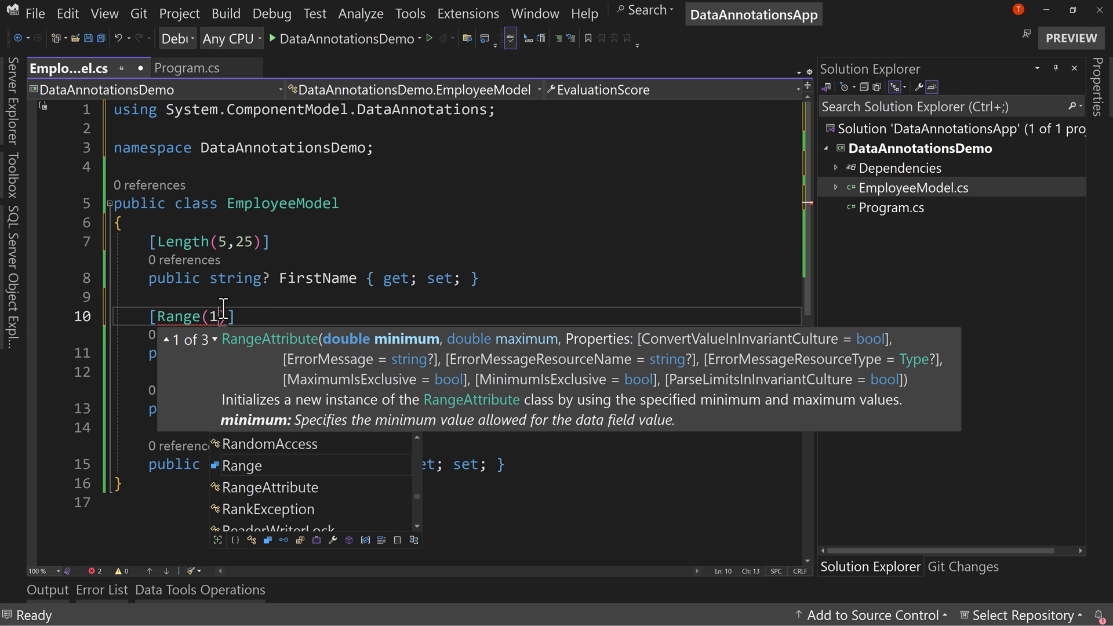
text(, 5)
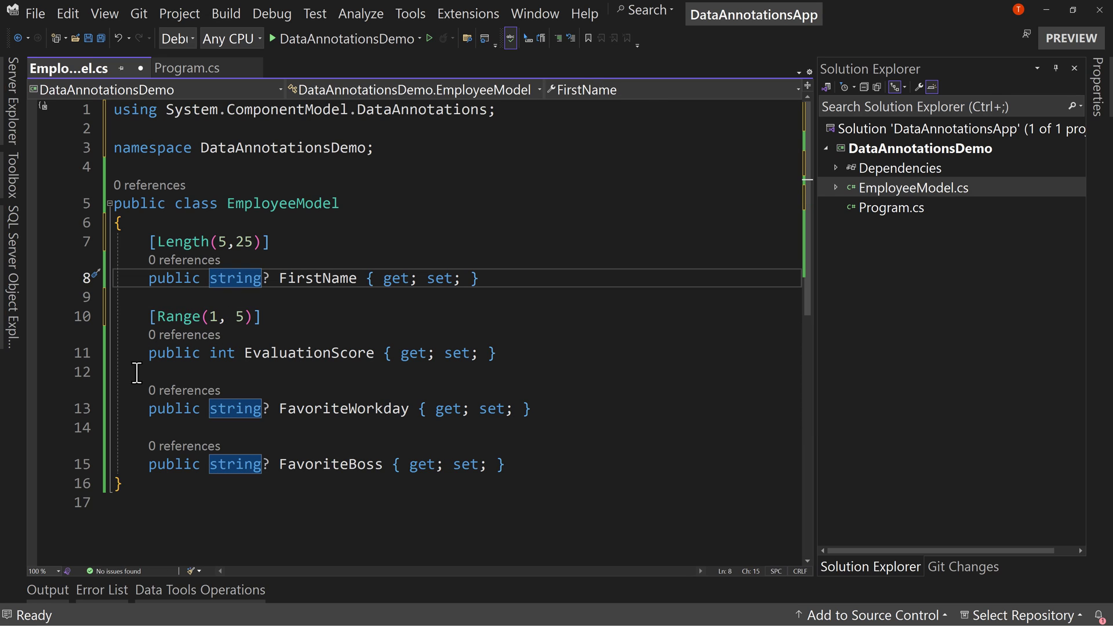
mouse_move(366, 329)
text(, )
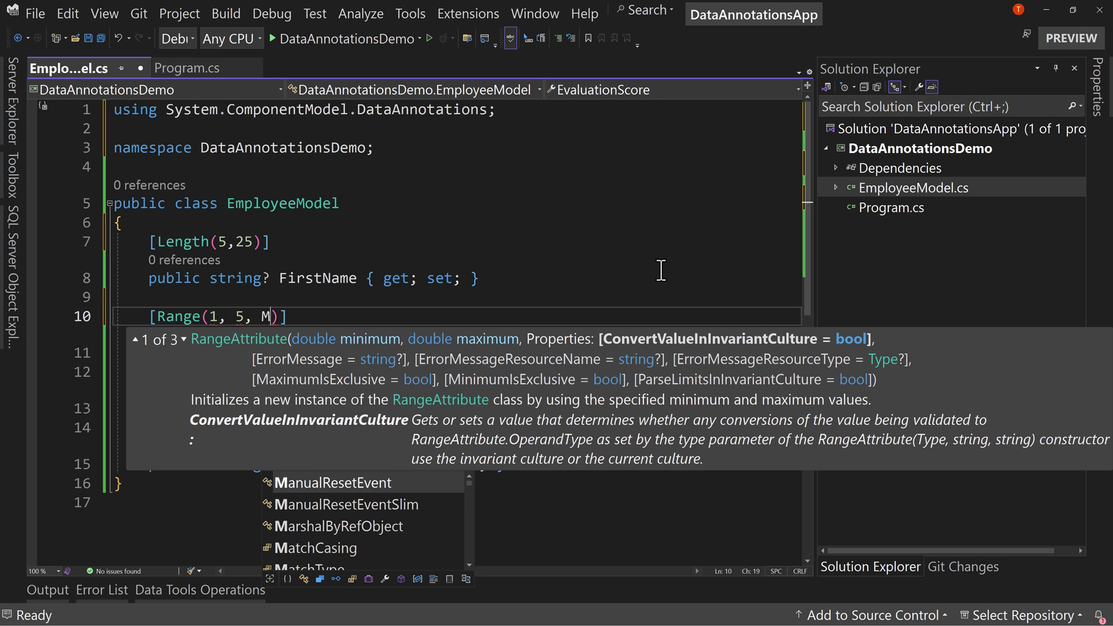
Step: Add MinimumIsExclusive = false and MaximumIsExclusive = false to the Range attribute
text(MinimumIsExclusive = false,)
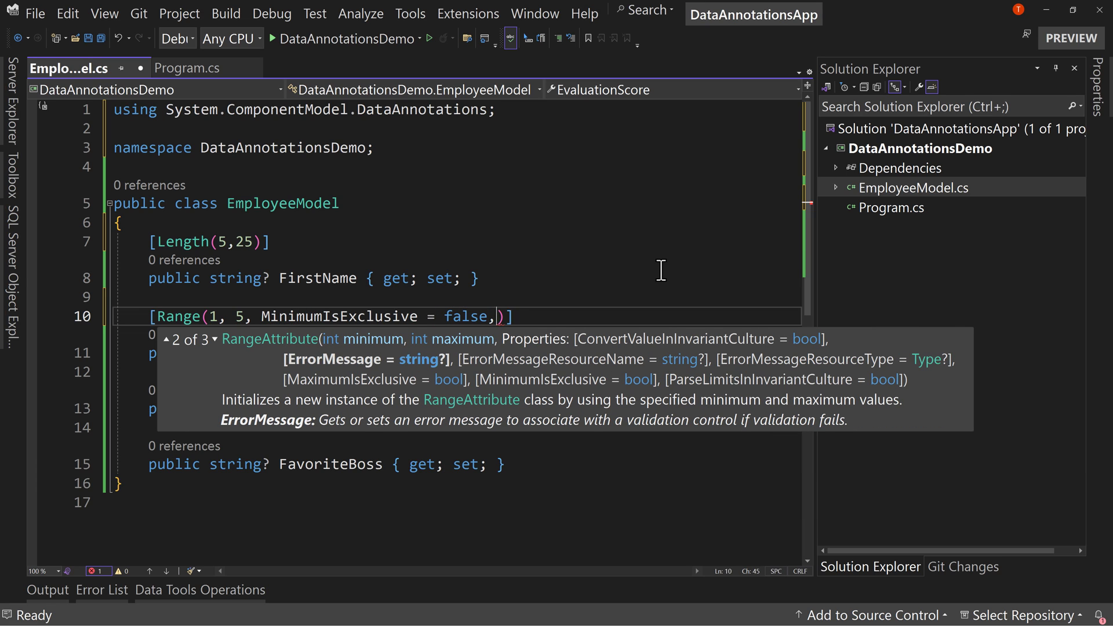
text(max)
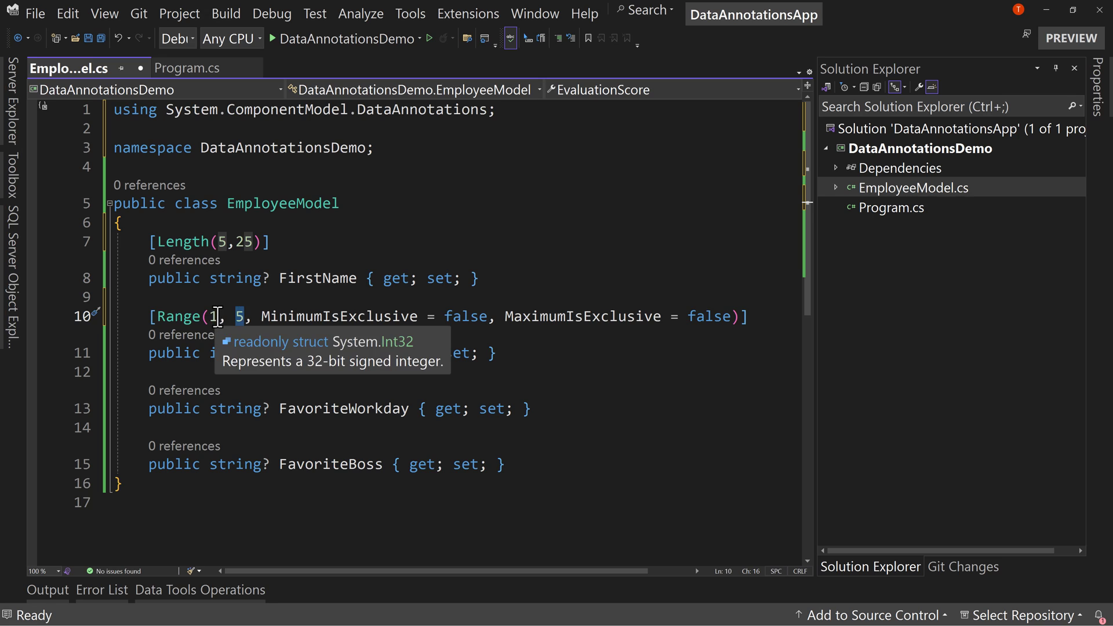
mouse_move(341, 316)
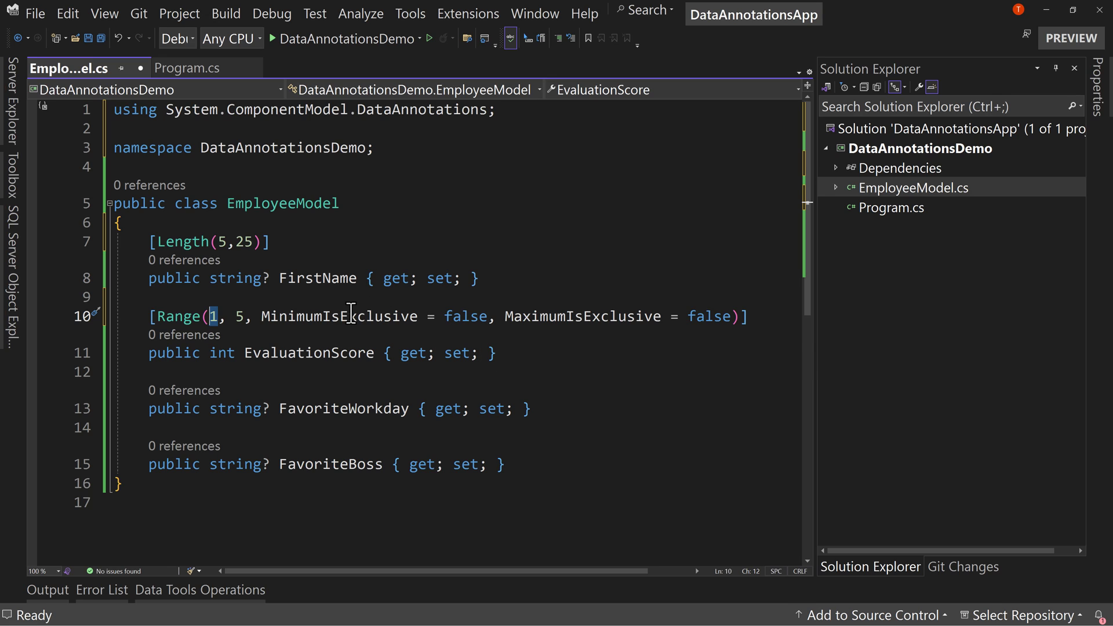
mouse_move(464, 316)
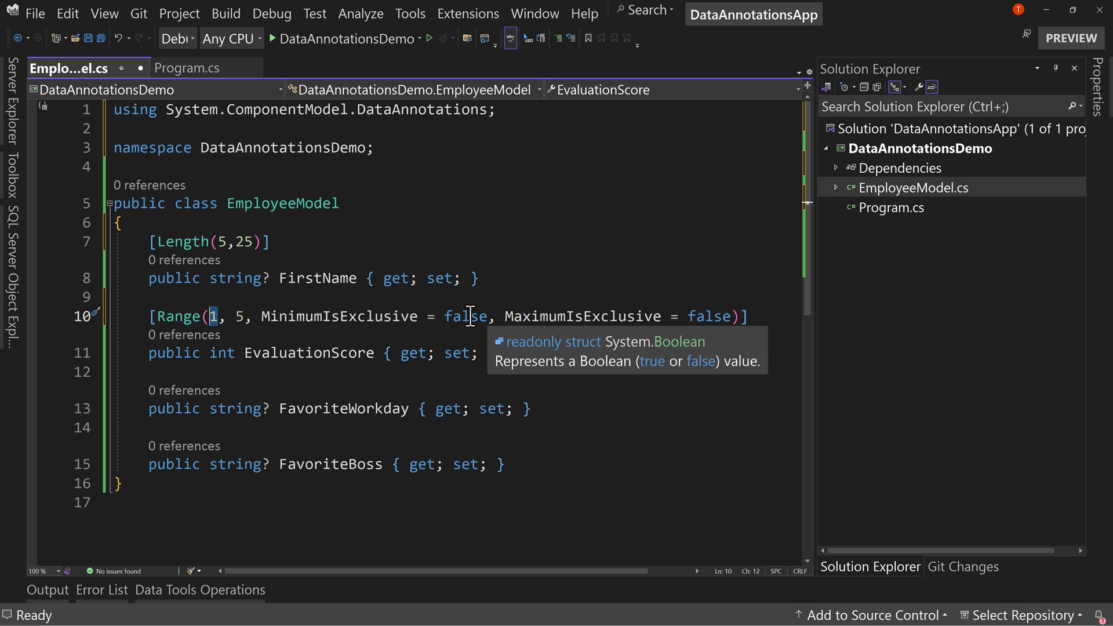
Step: Set MinimumIsExclusive to true and change the Range bounds to 0 and 6
text(tru)
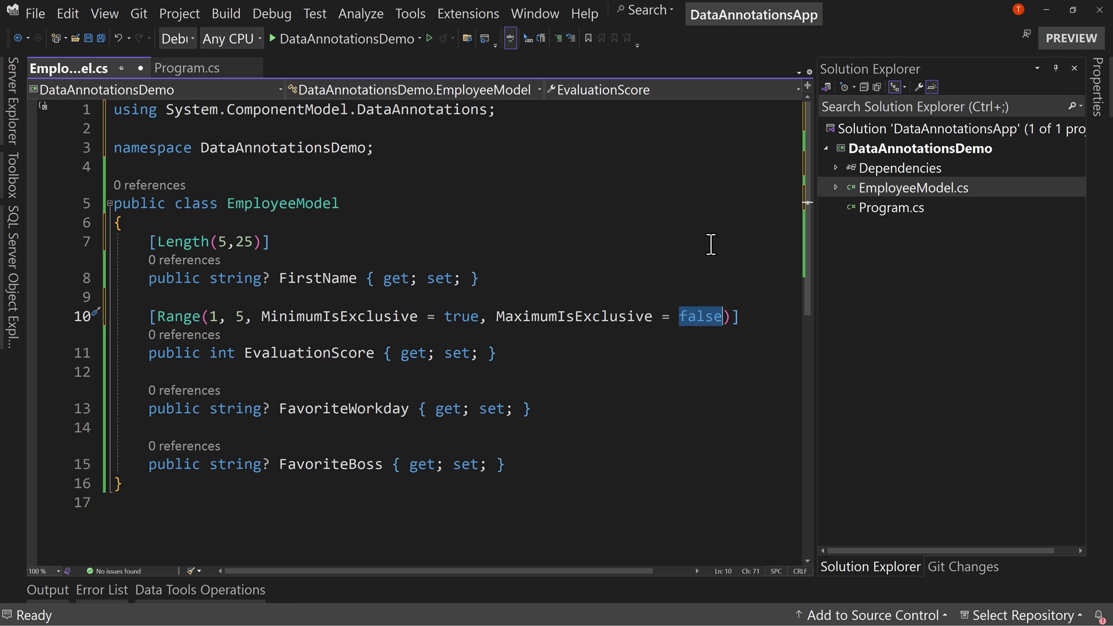
text(ru)
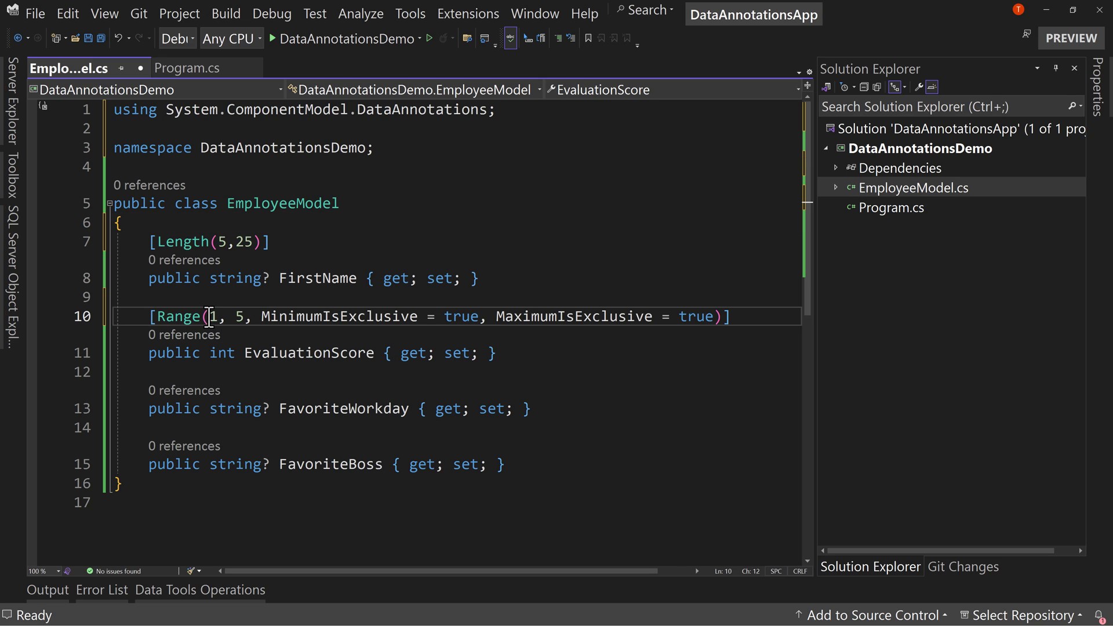
text(0)
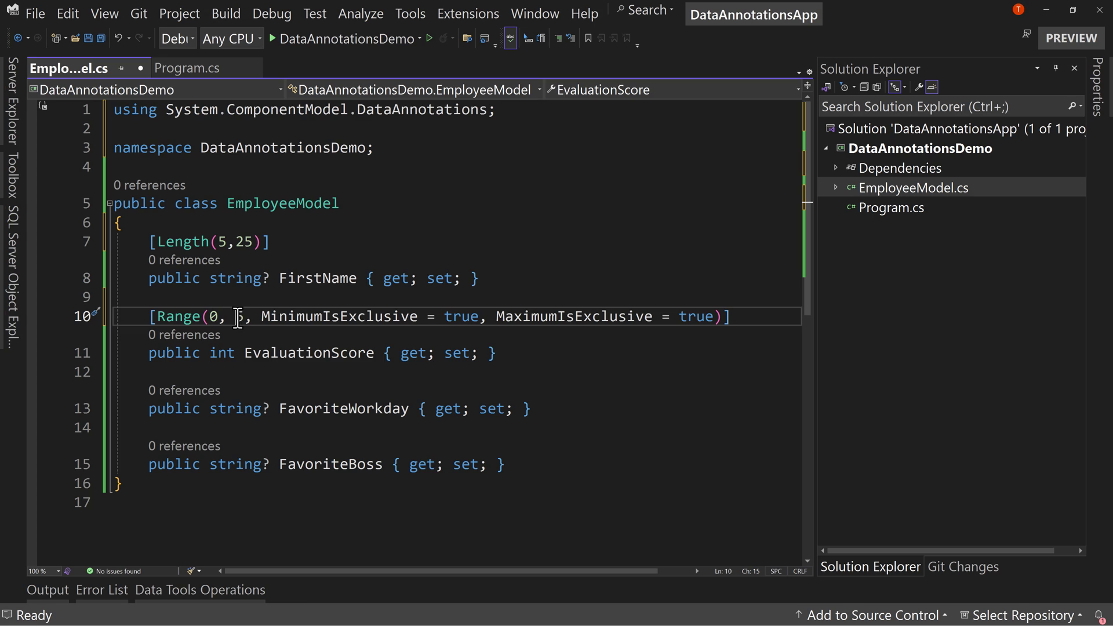
text(6)
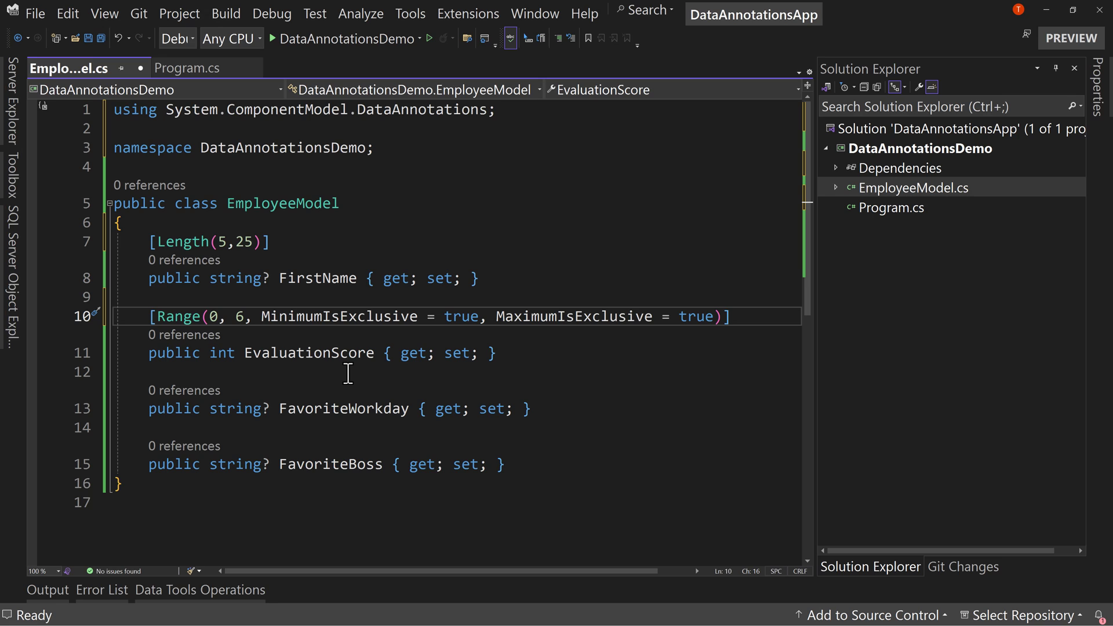
Step: Replace the old MaximumIsExclusive setting with MaximumIsExclusive = true
drag(575, 316, 713, 316)
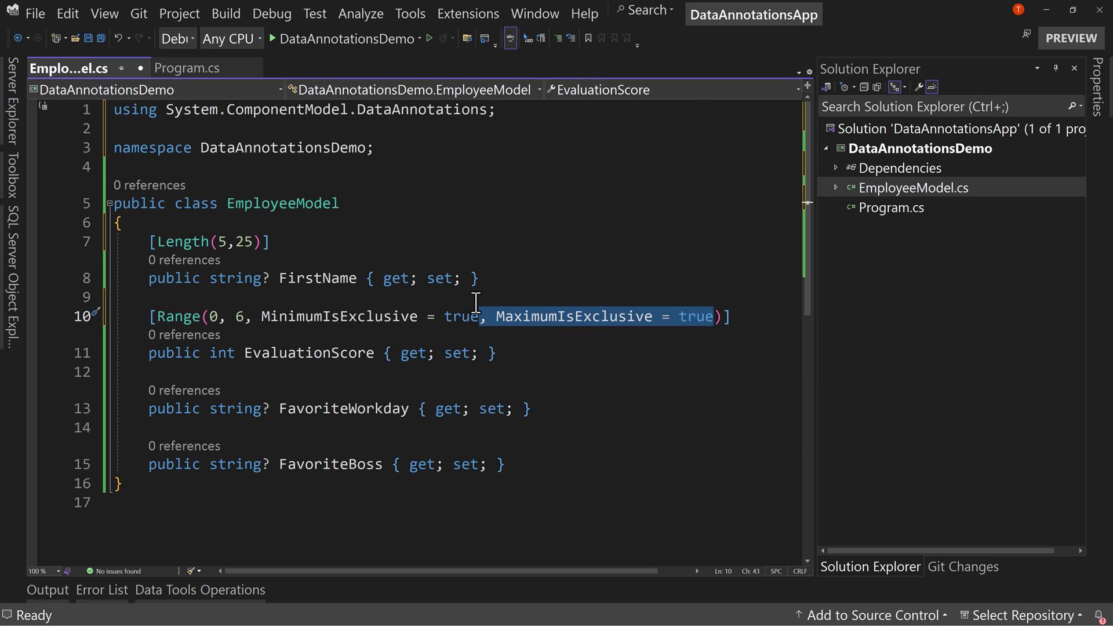
key(Delete)
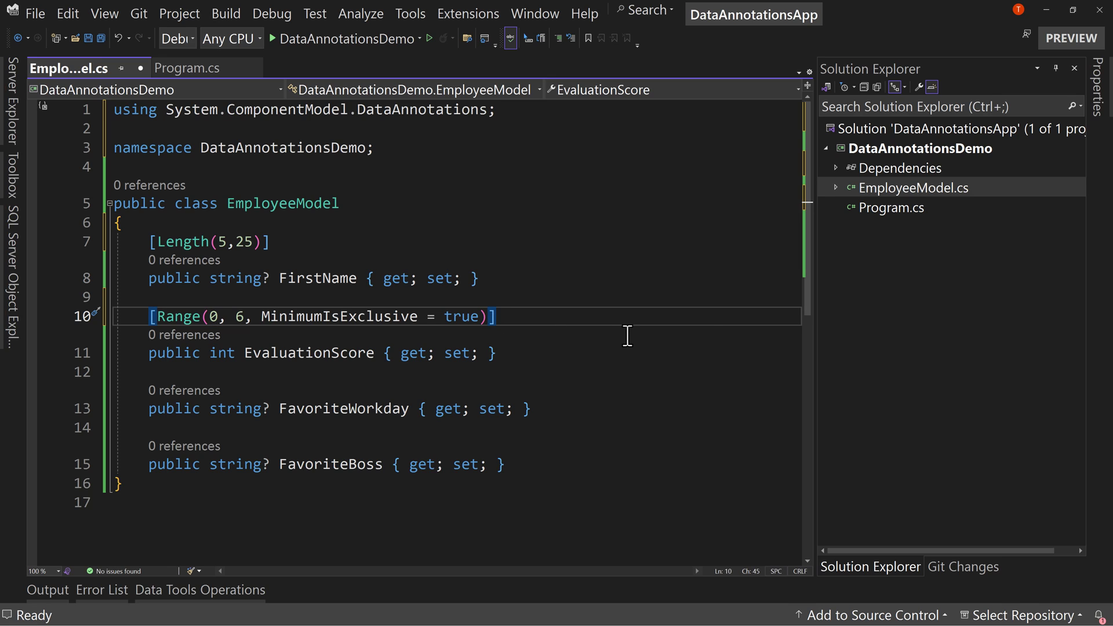
text(, MaximumIsExclusive = true)
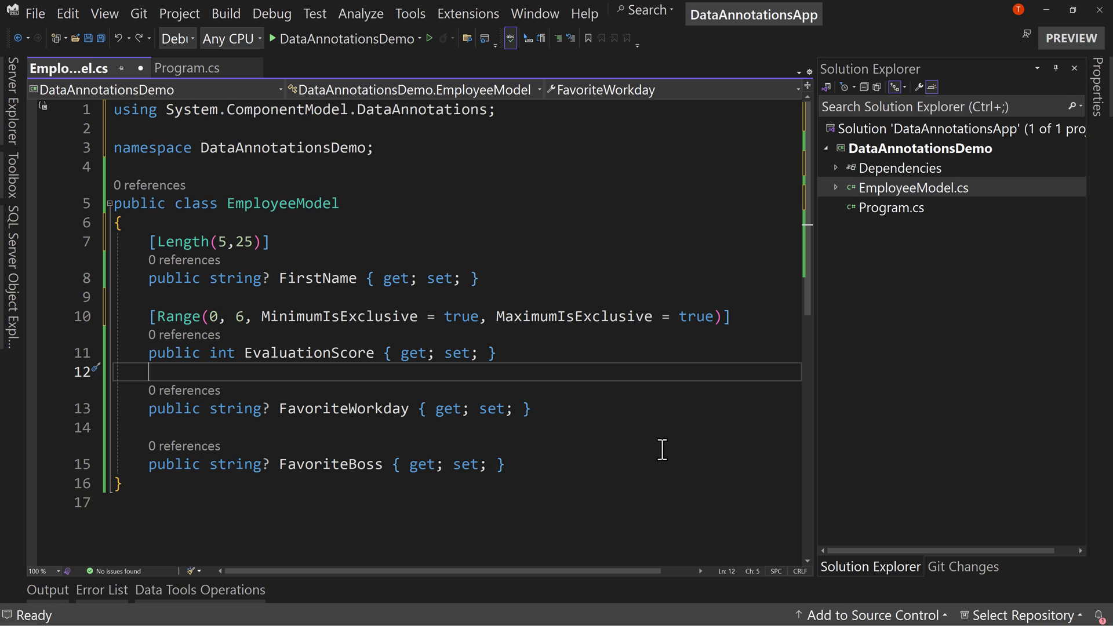
mouse_move(225, 316)
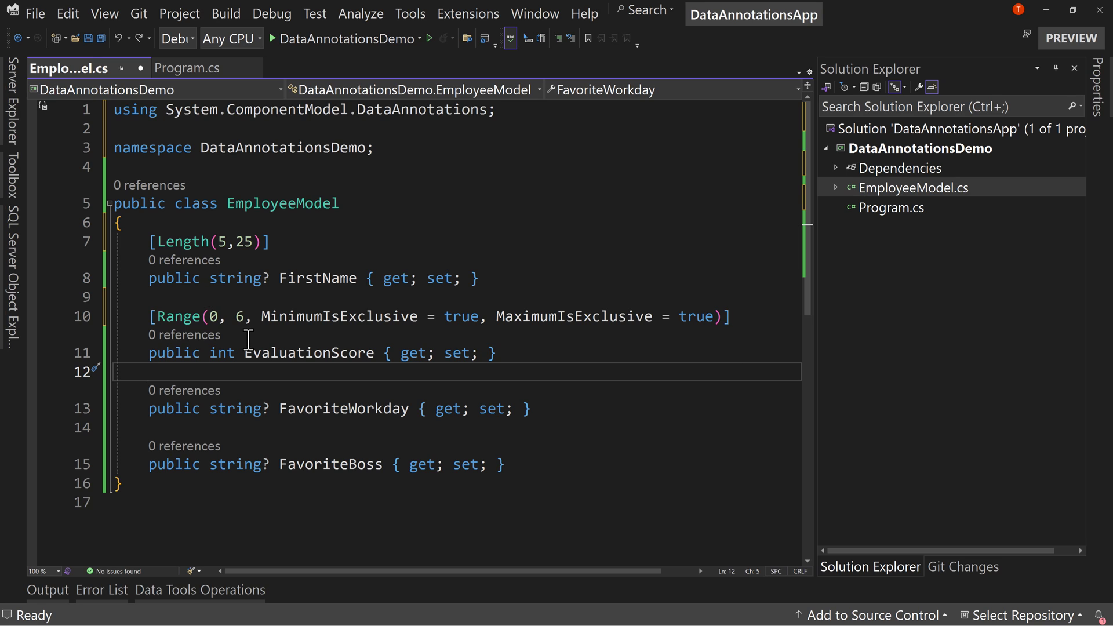
double_click(340, 316)
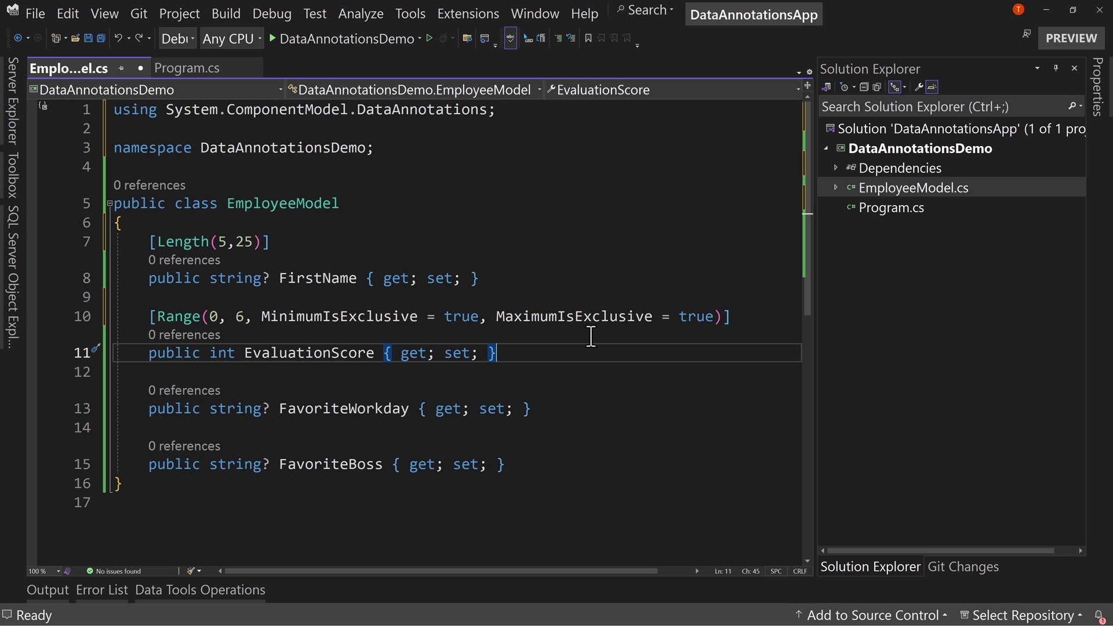
double_click(343, 408)
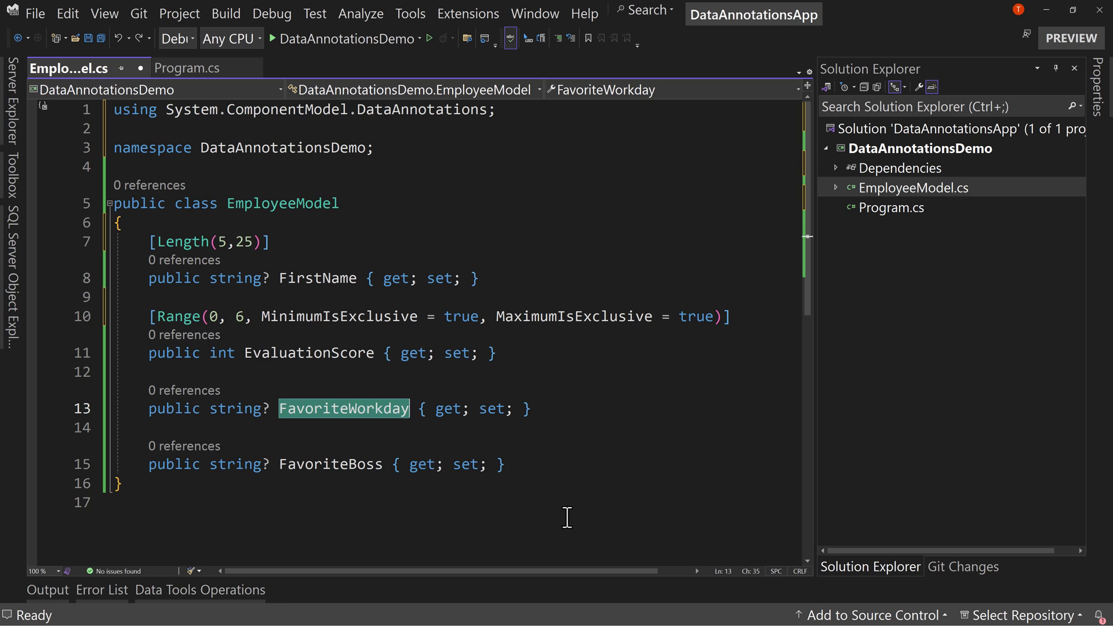
click(277, 369)
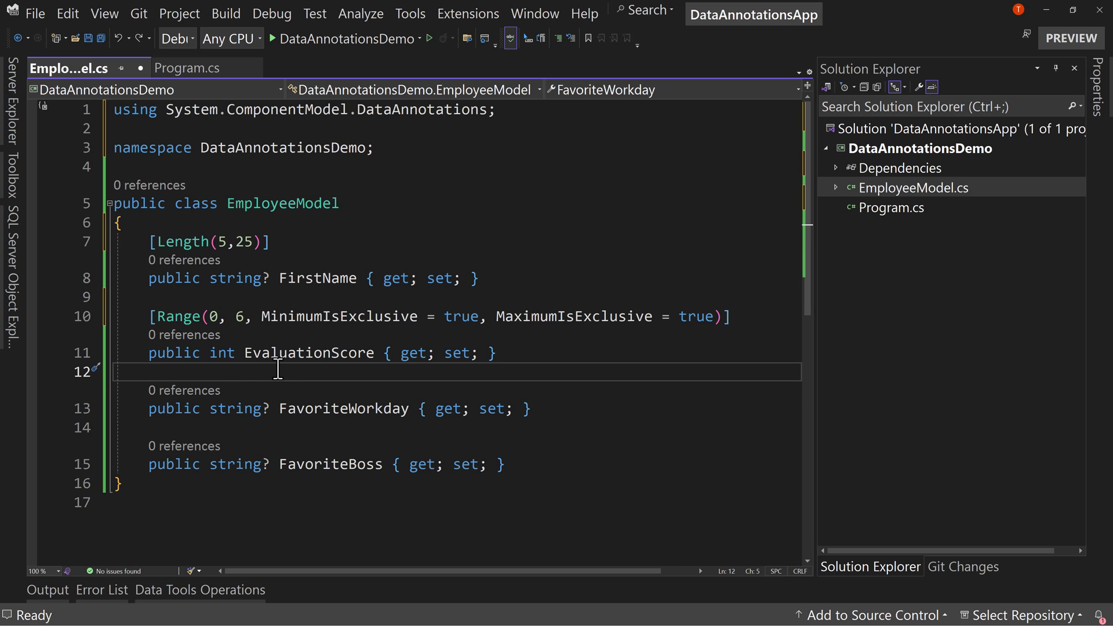
Step: Add [AllowedValues("Monday", "Tuesday", "Wednesday", "Thursday", "Friday")] above FavoriteWorkday
key(enter)
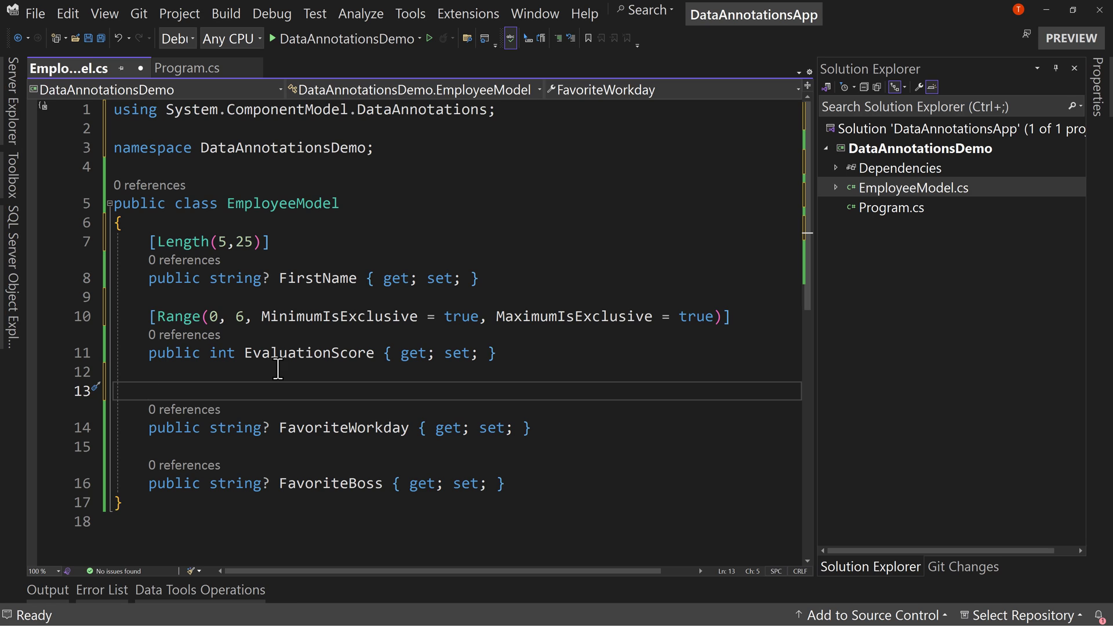
text([AllowedValues()
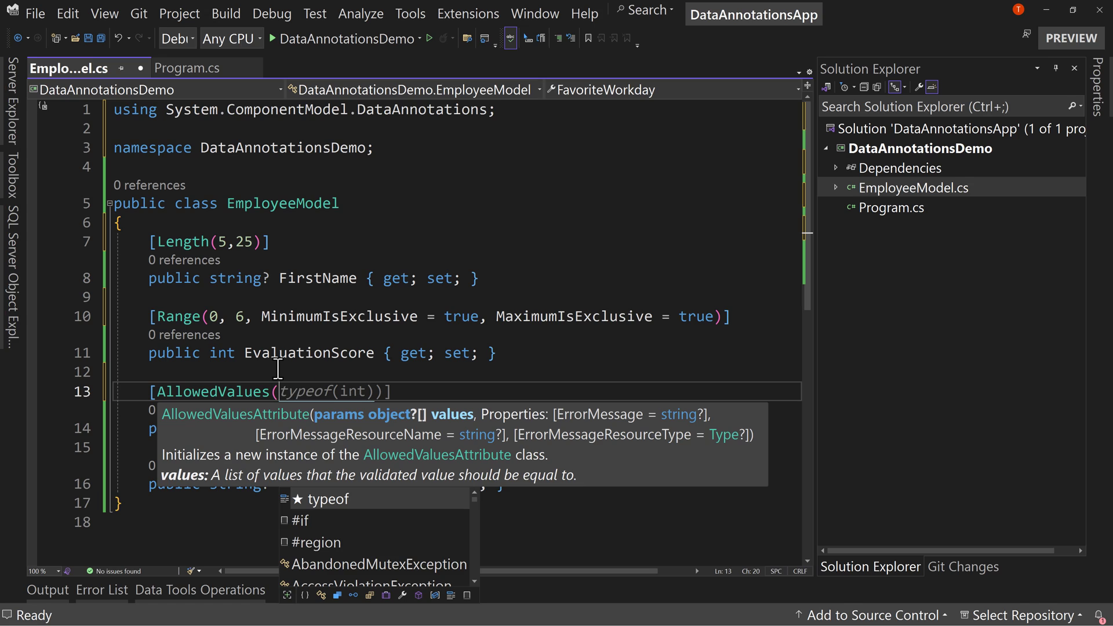
text("")
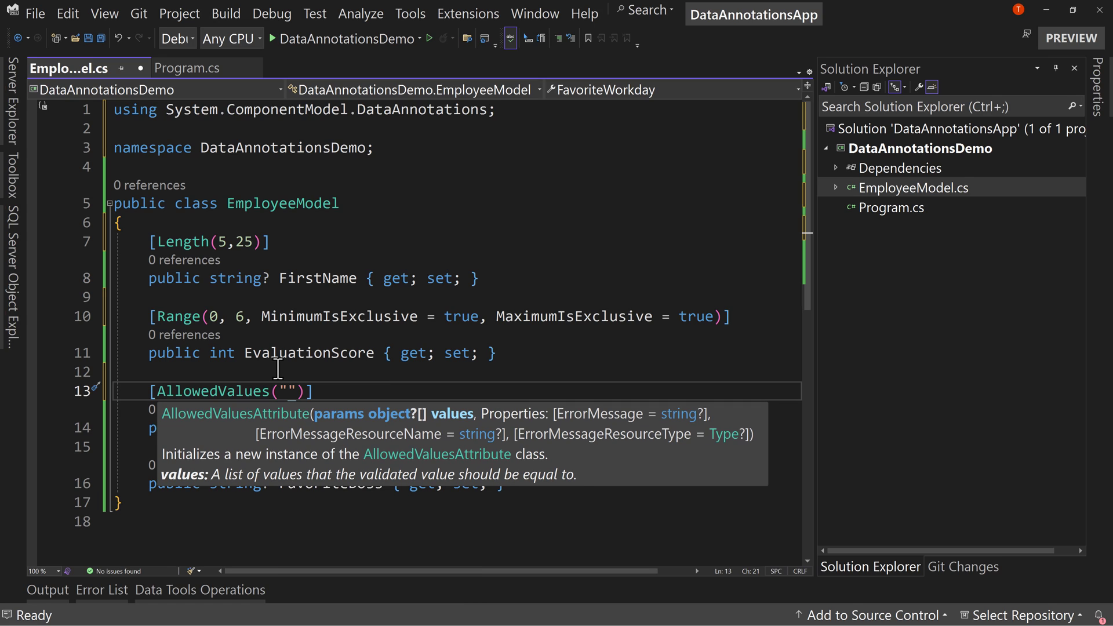
text(Monday)
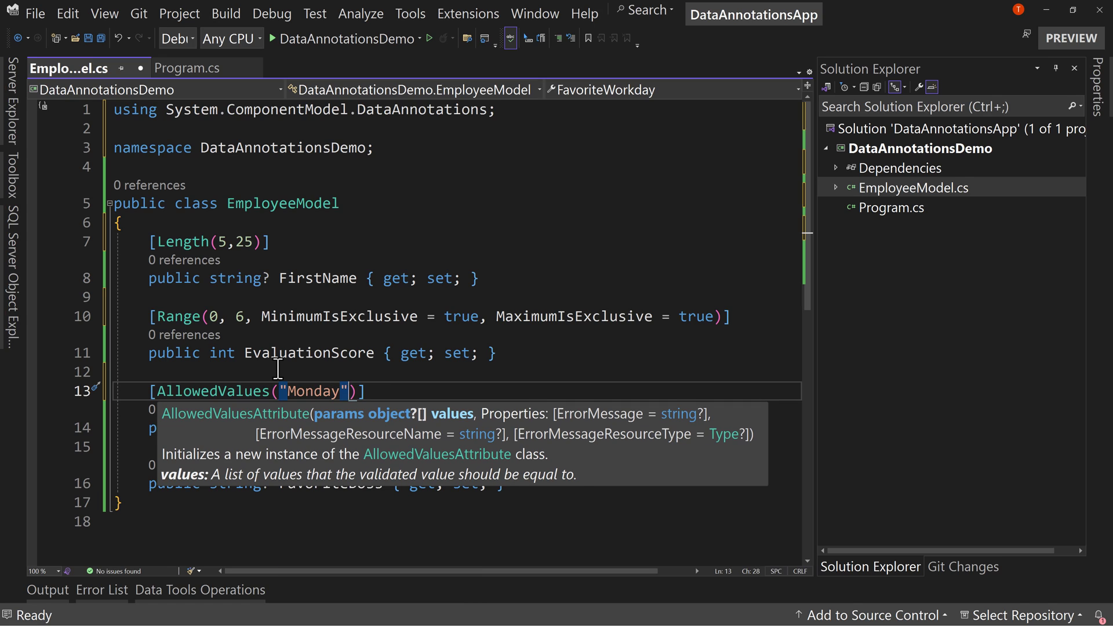
text(, "Tuesday")
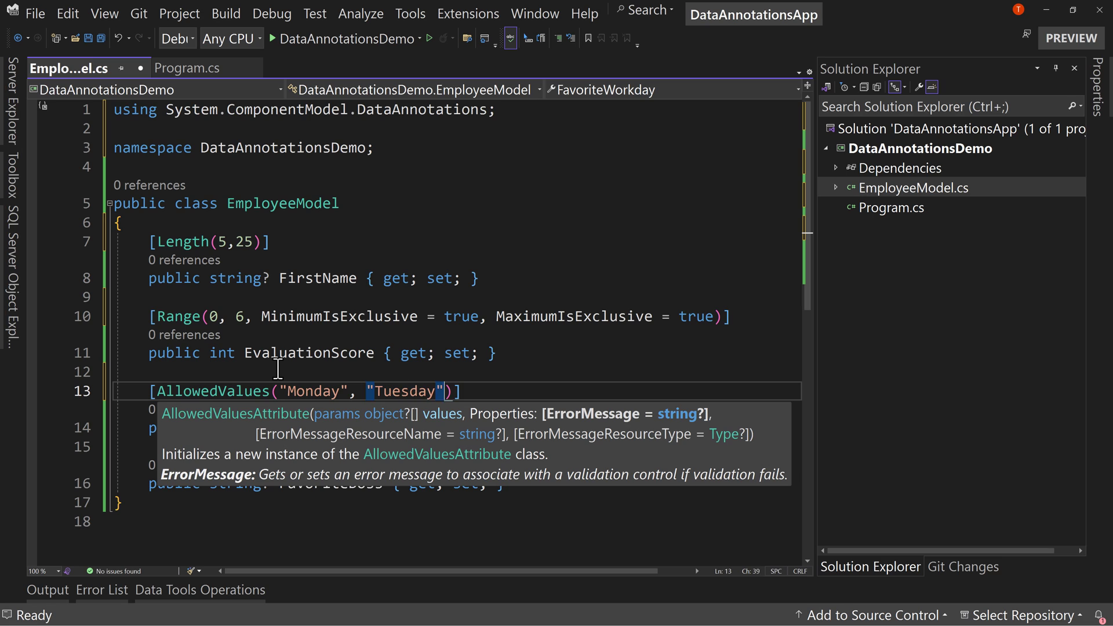
text(, "Wednes)
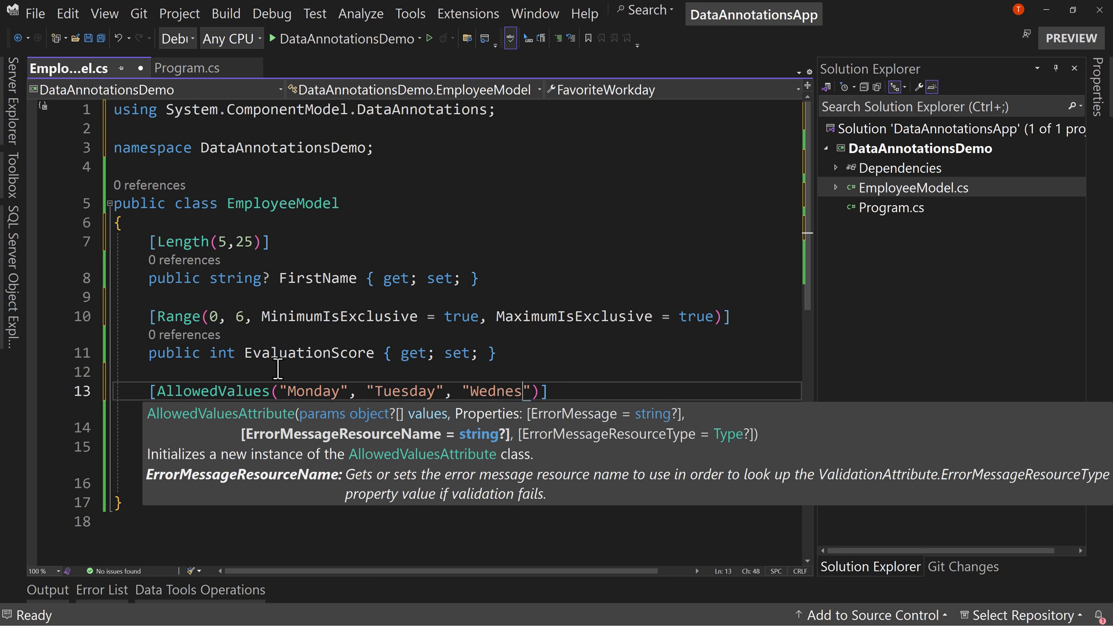
text(day", ")
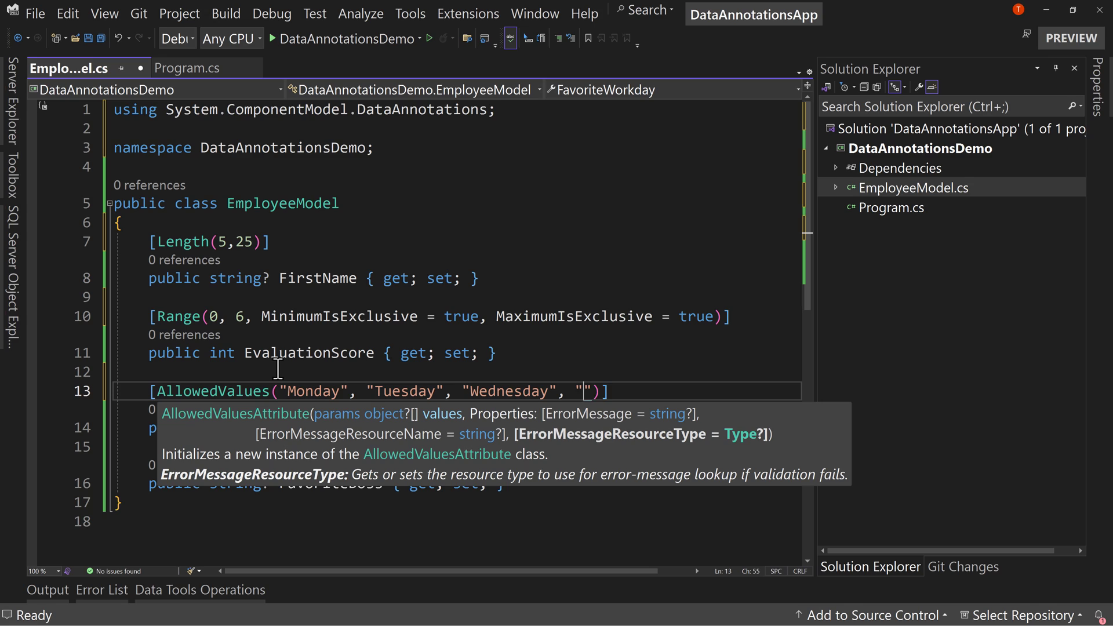
text(Thursday)
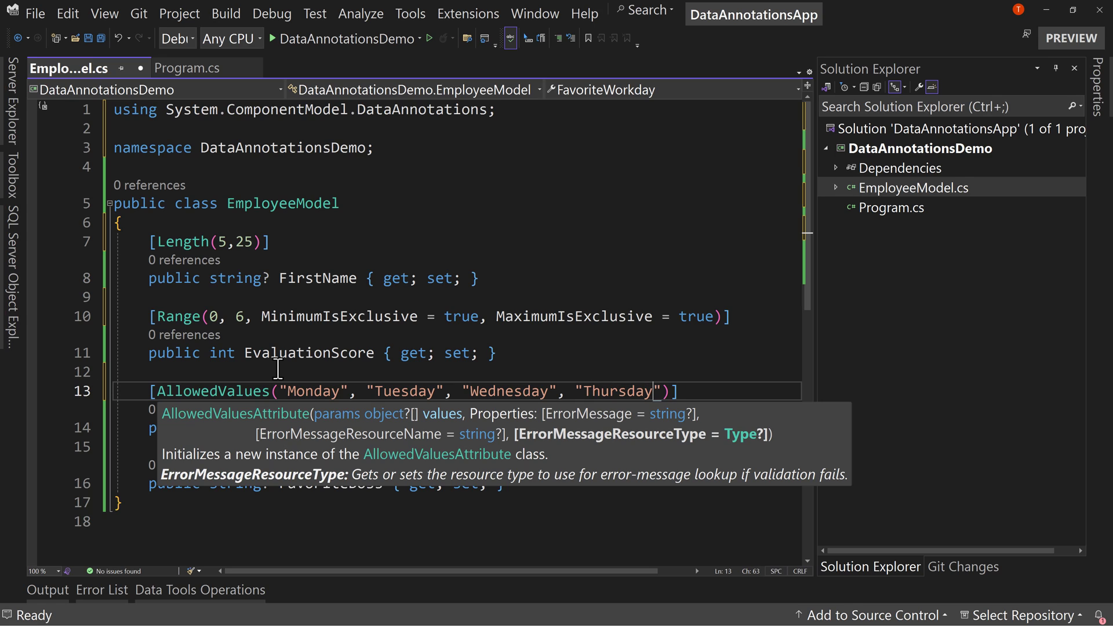
text("Friday")
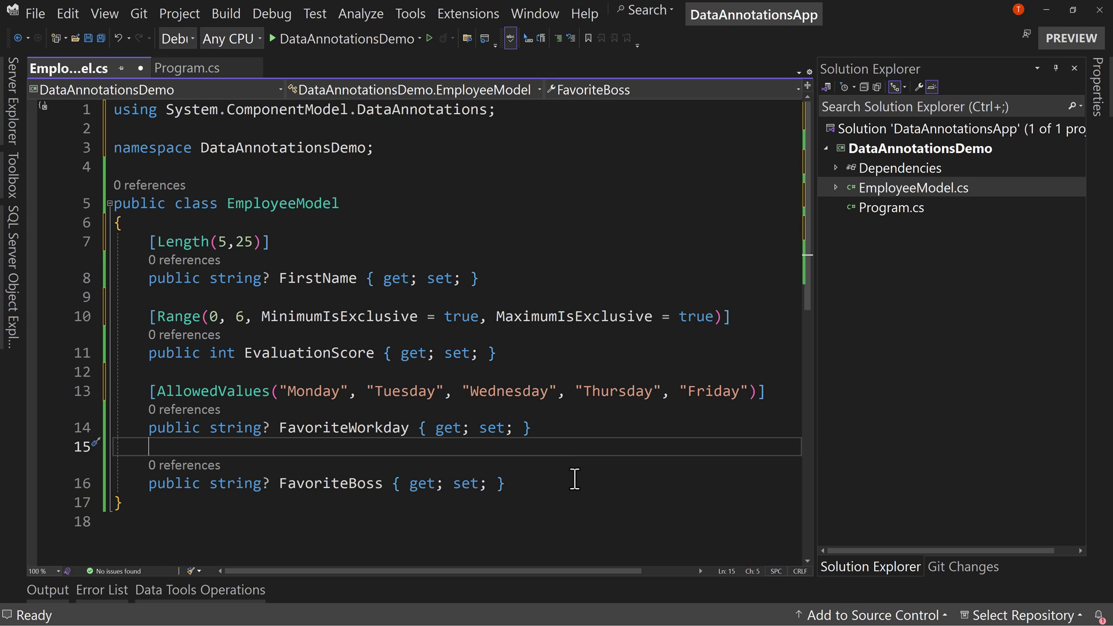
double_click(344, 428)
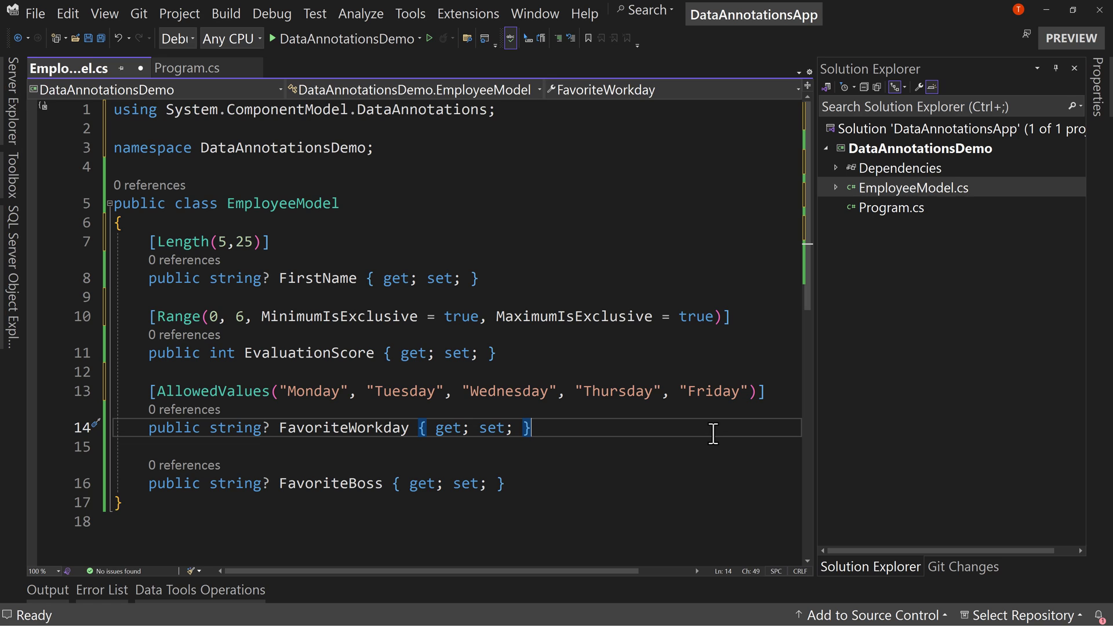
scroll(down, 3)
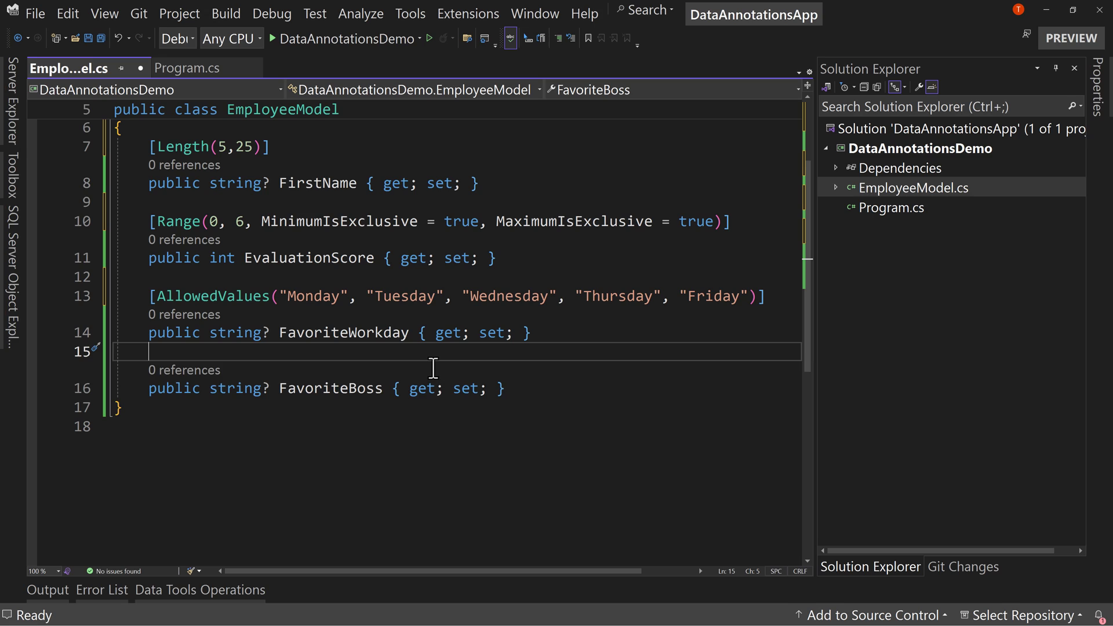
Step: Add [DeniedValues("none", "lol")] above the FavoriteBoss property
key(enter)
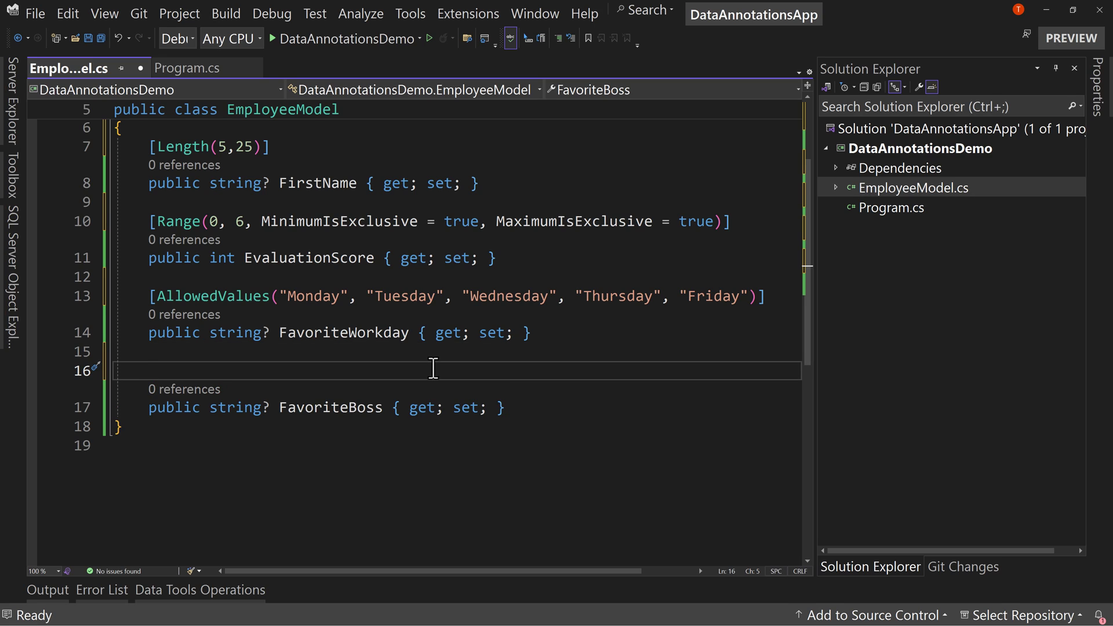
text([])
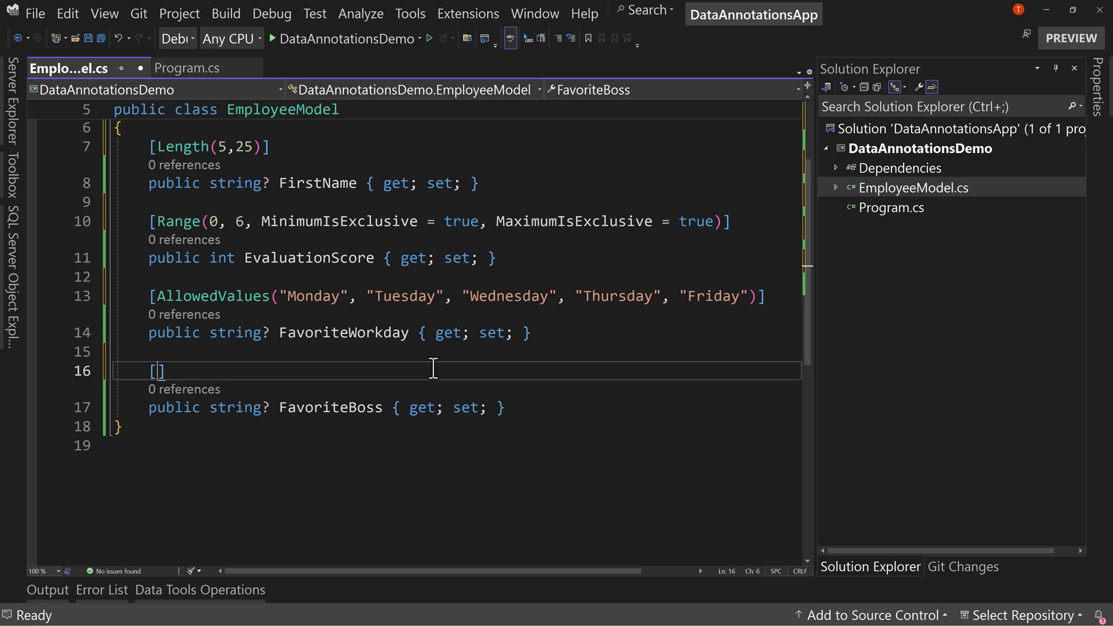
text(DeniedValues()
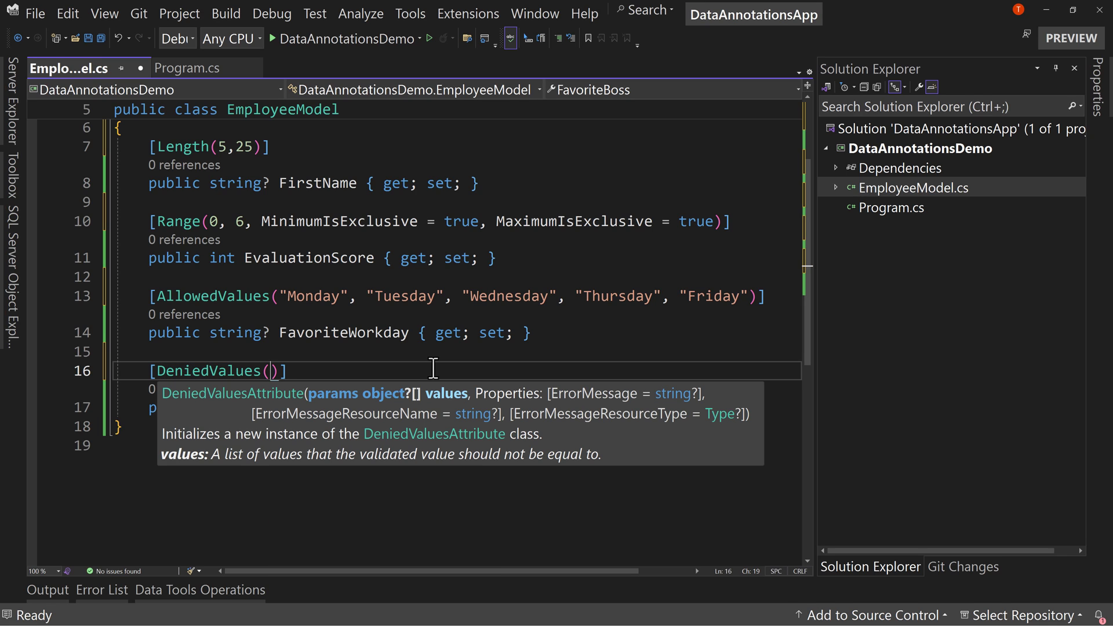
text("none")
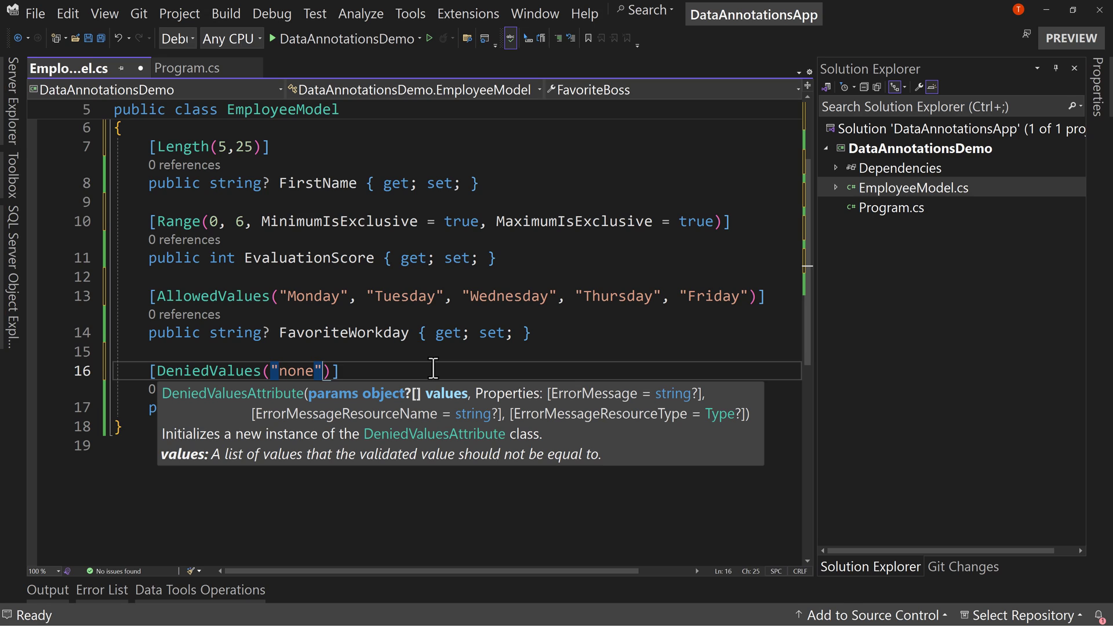
text(, "lol)
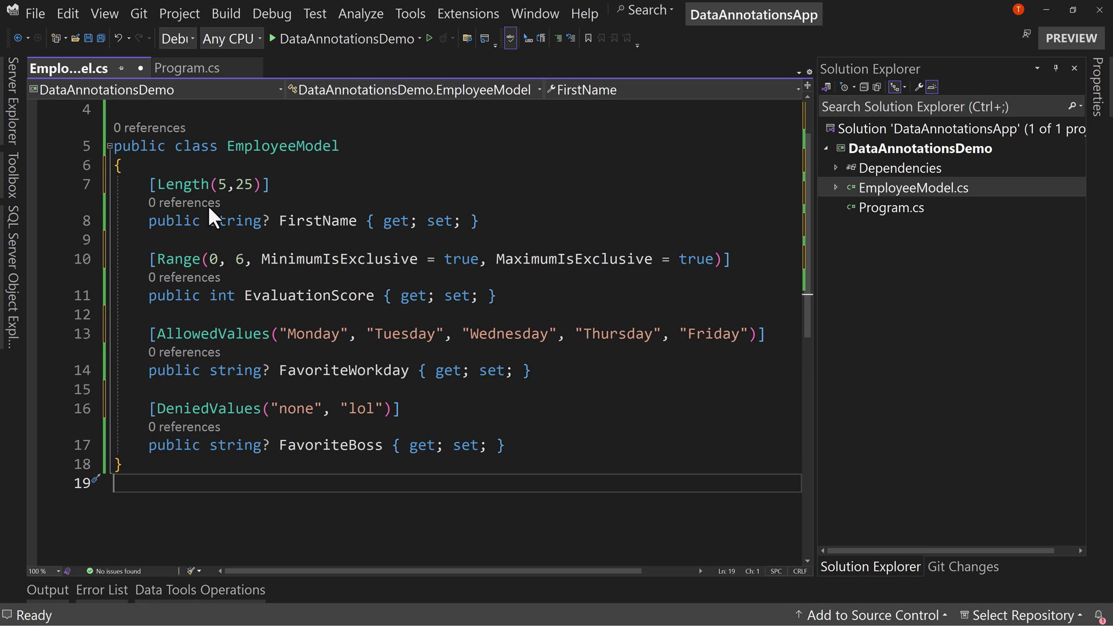
double_click(181, 184)
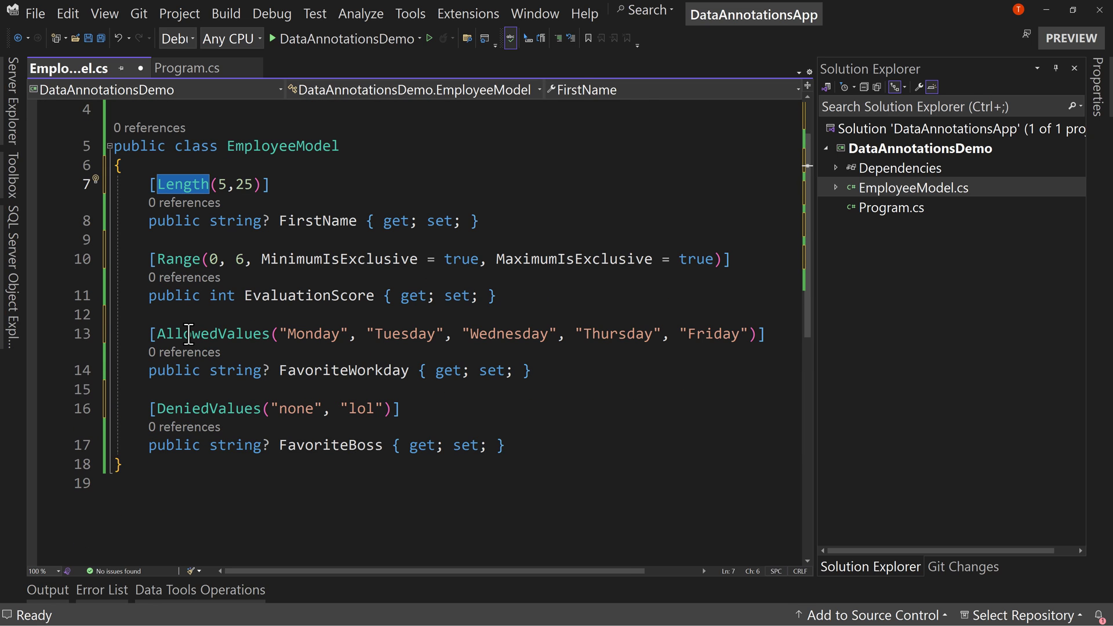
triple_click(269, 408)
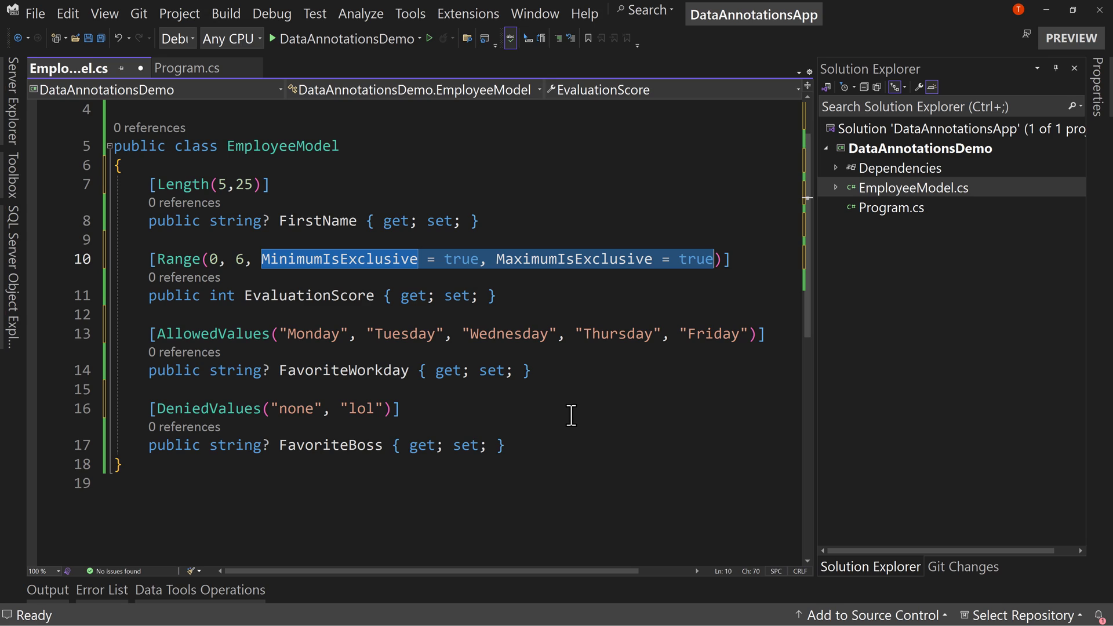
mouse_move(571, 411)
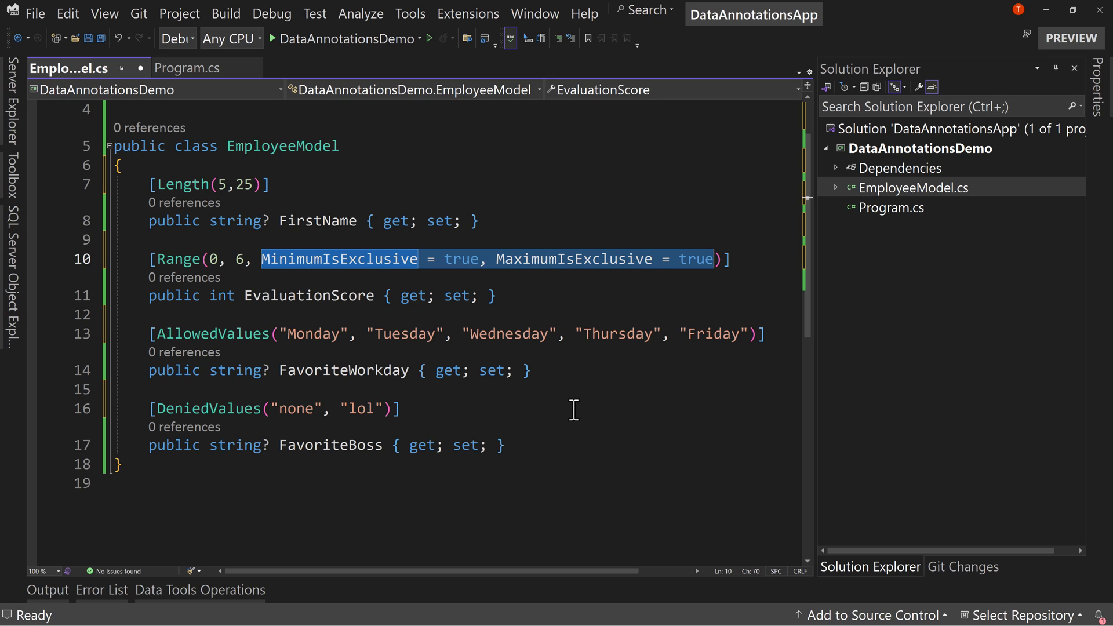